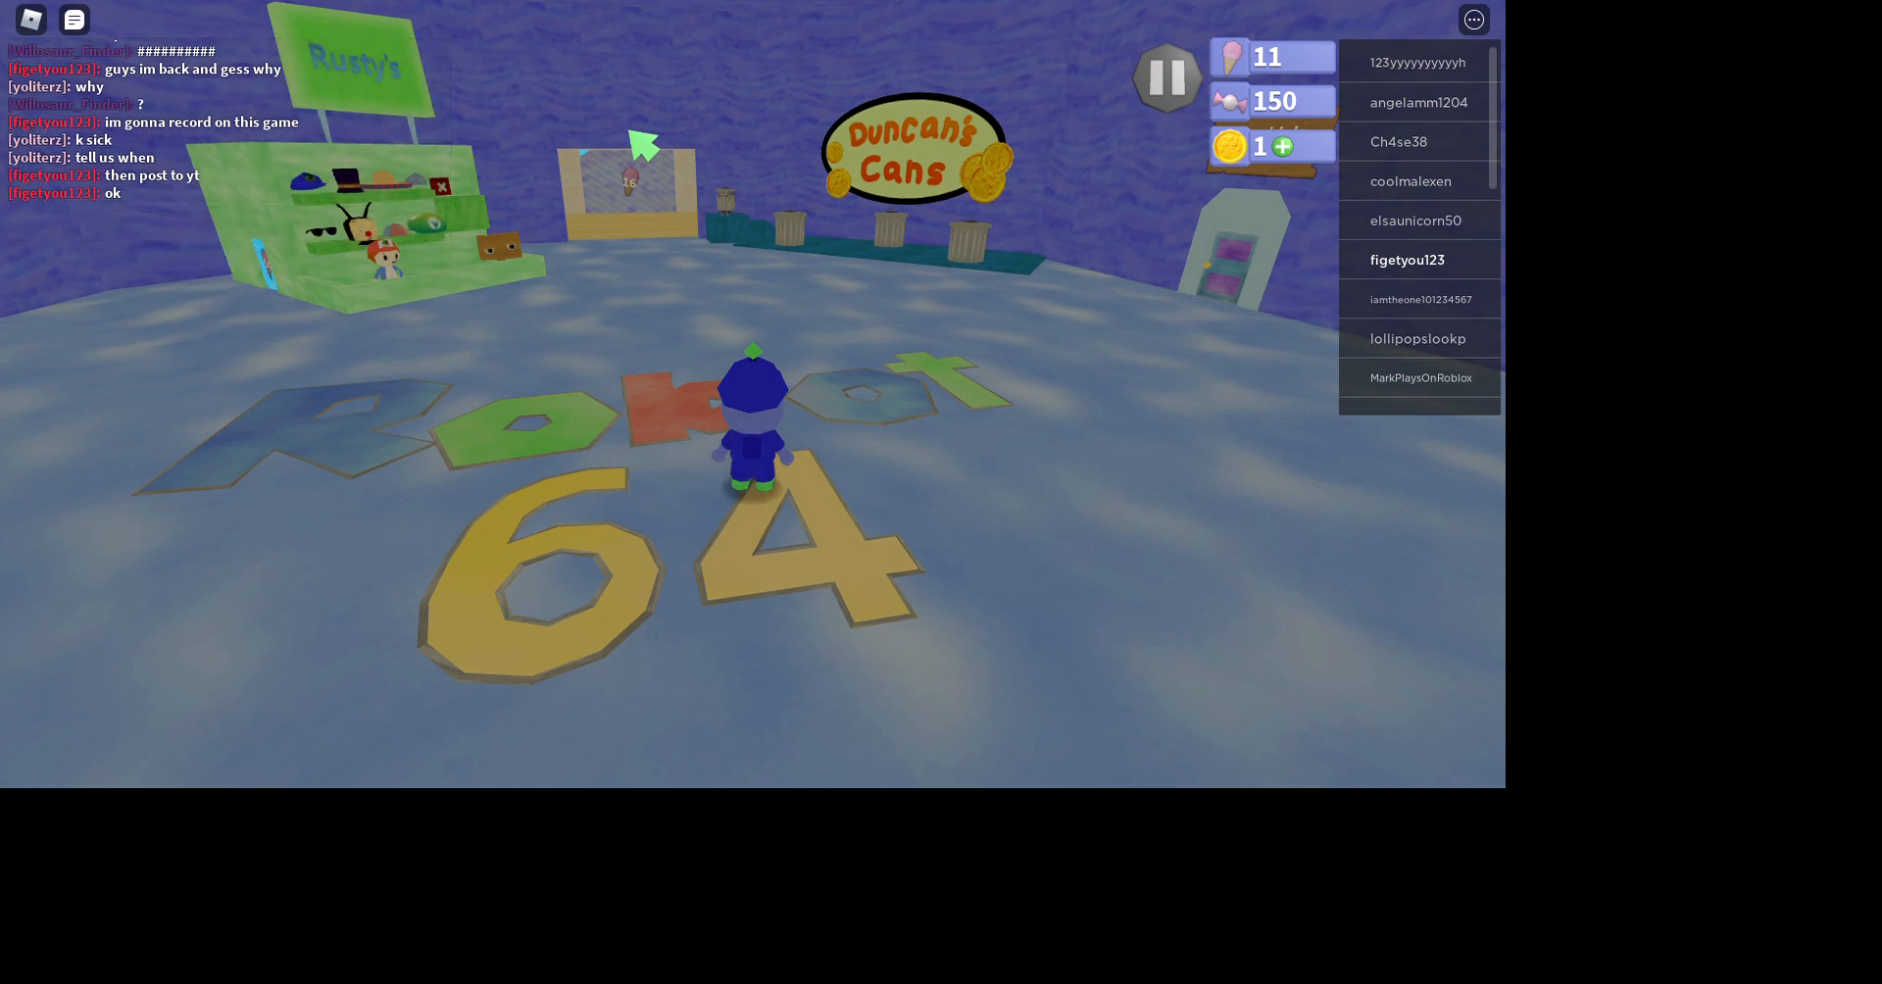
- Type the chat message 'ok recording'
{"action": "type", "text": "ok r"}
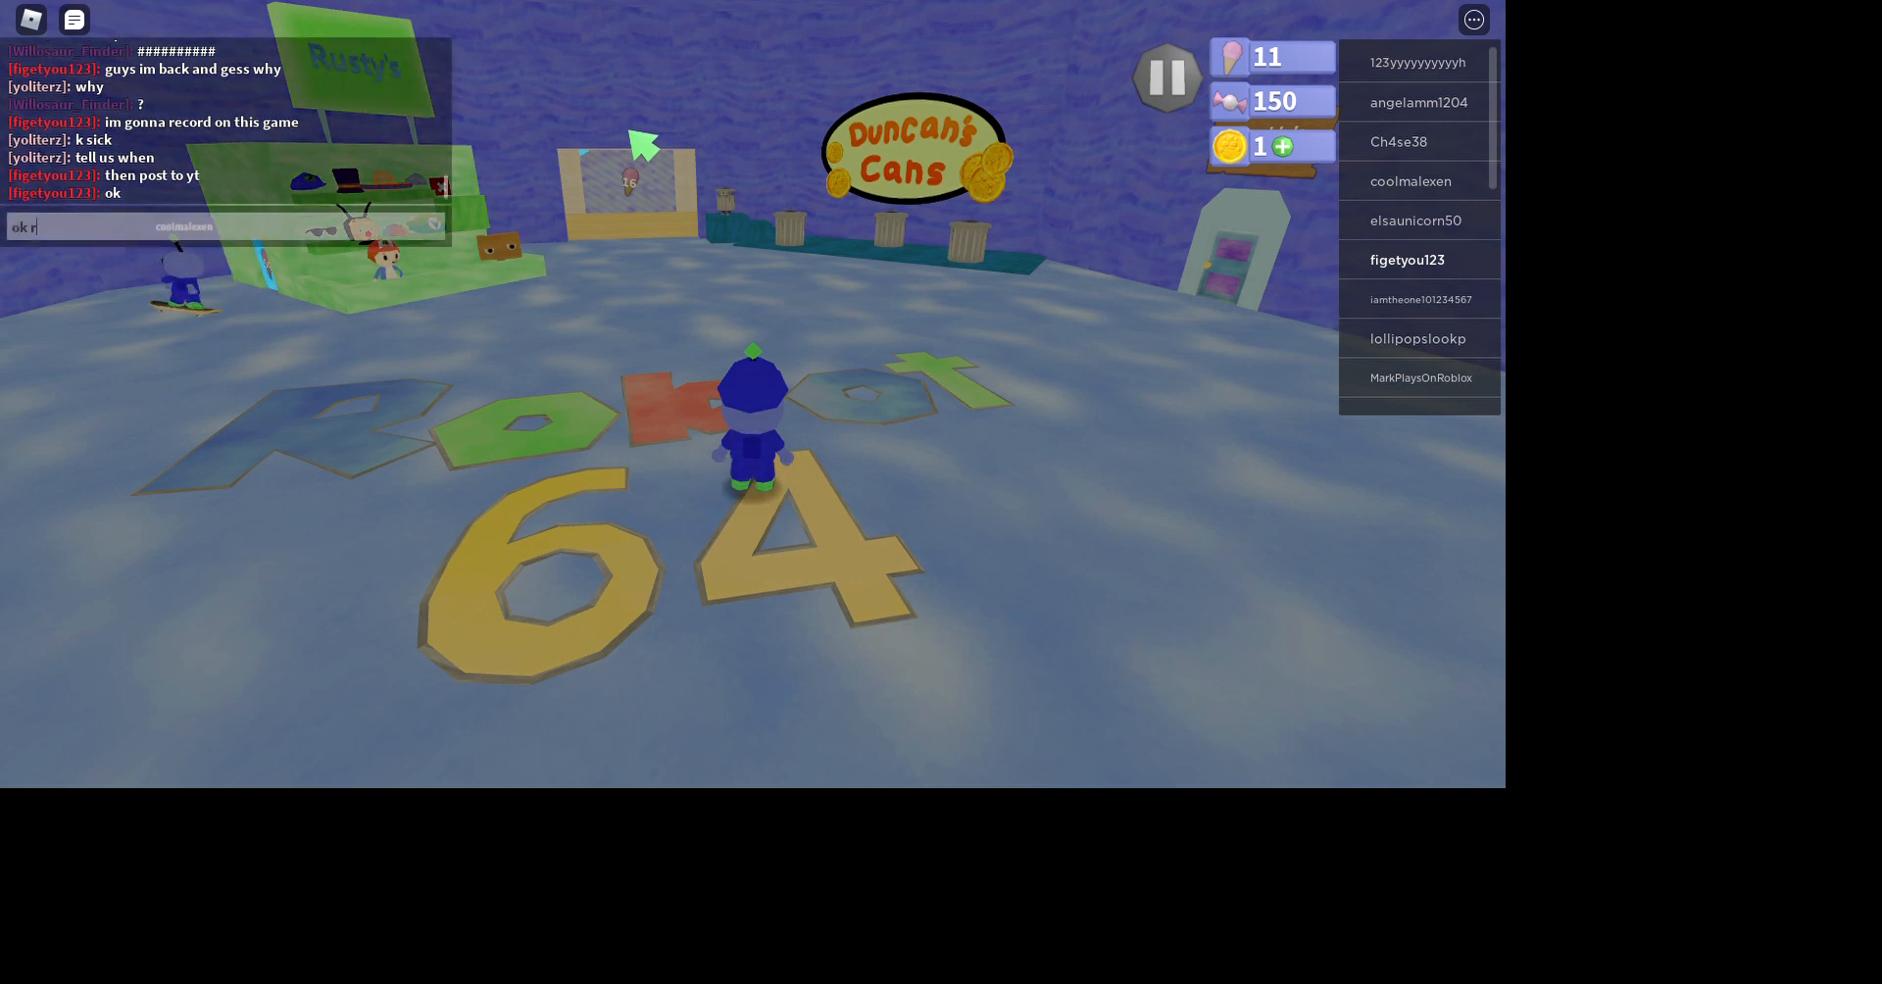
{"action": "type", "text": "ecording"}
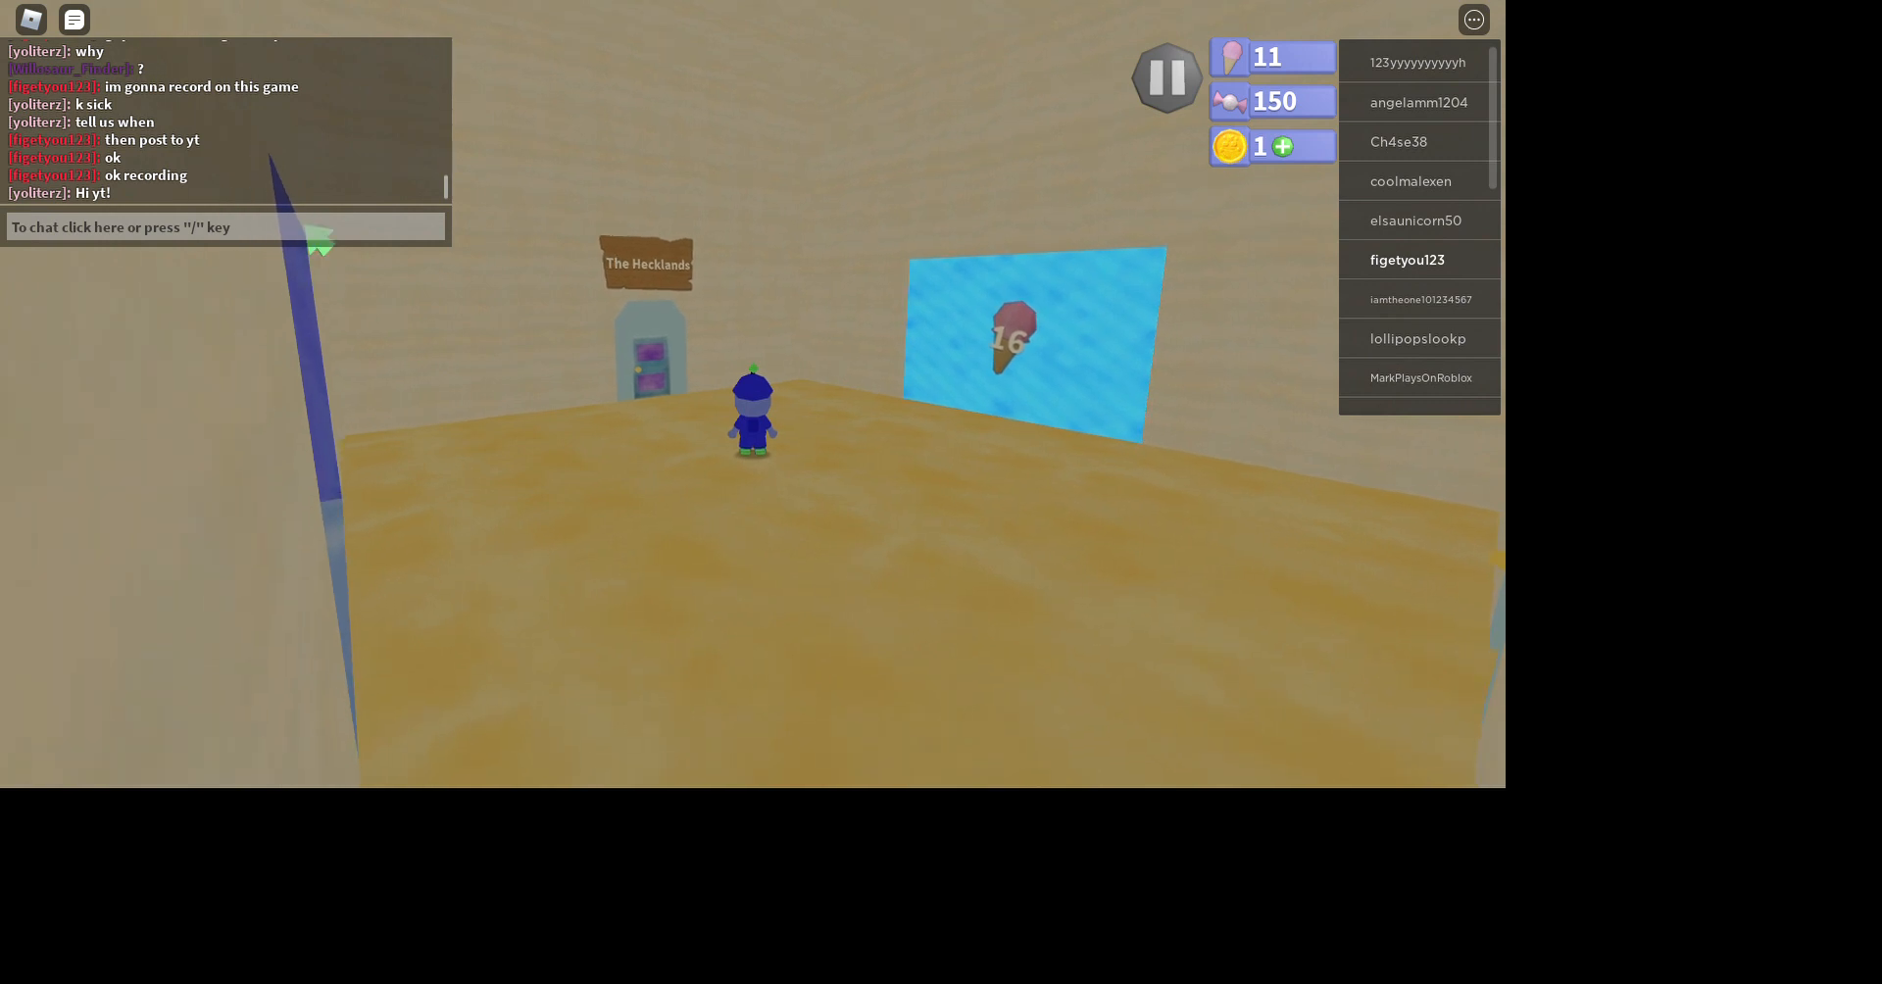
- Focus the top-left chat bar to begin a new message
{"action": "left_click", "coordinate": [225, 225]}
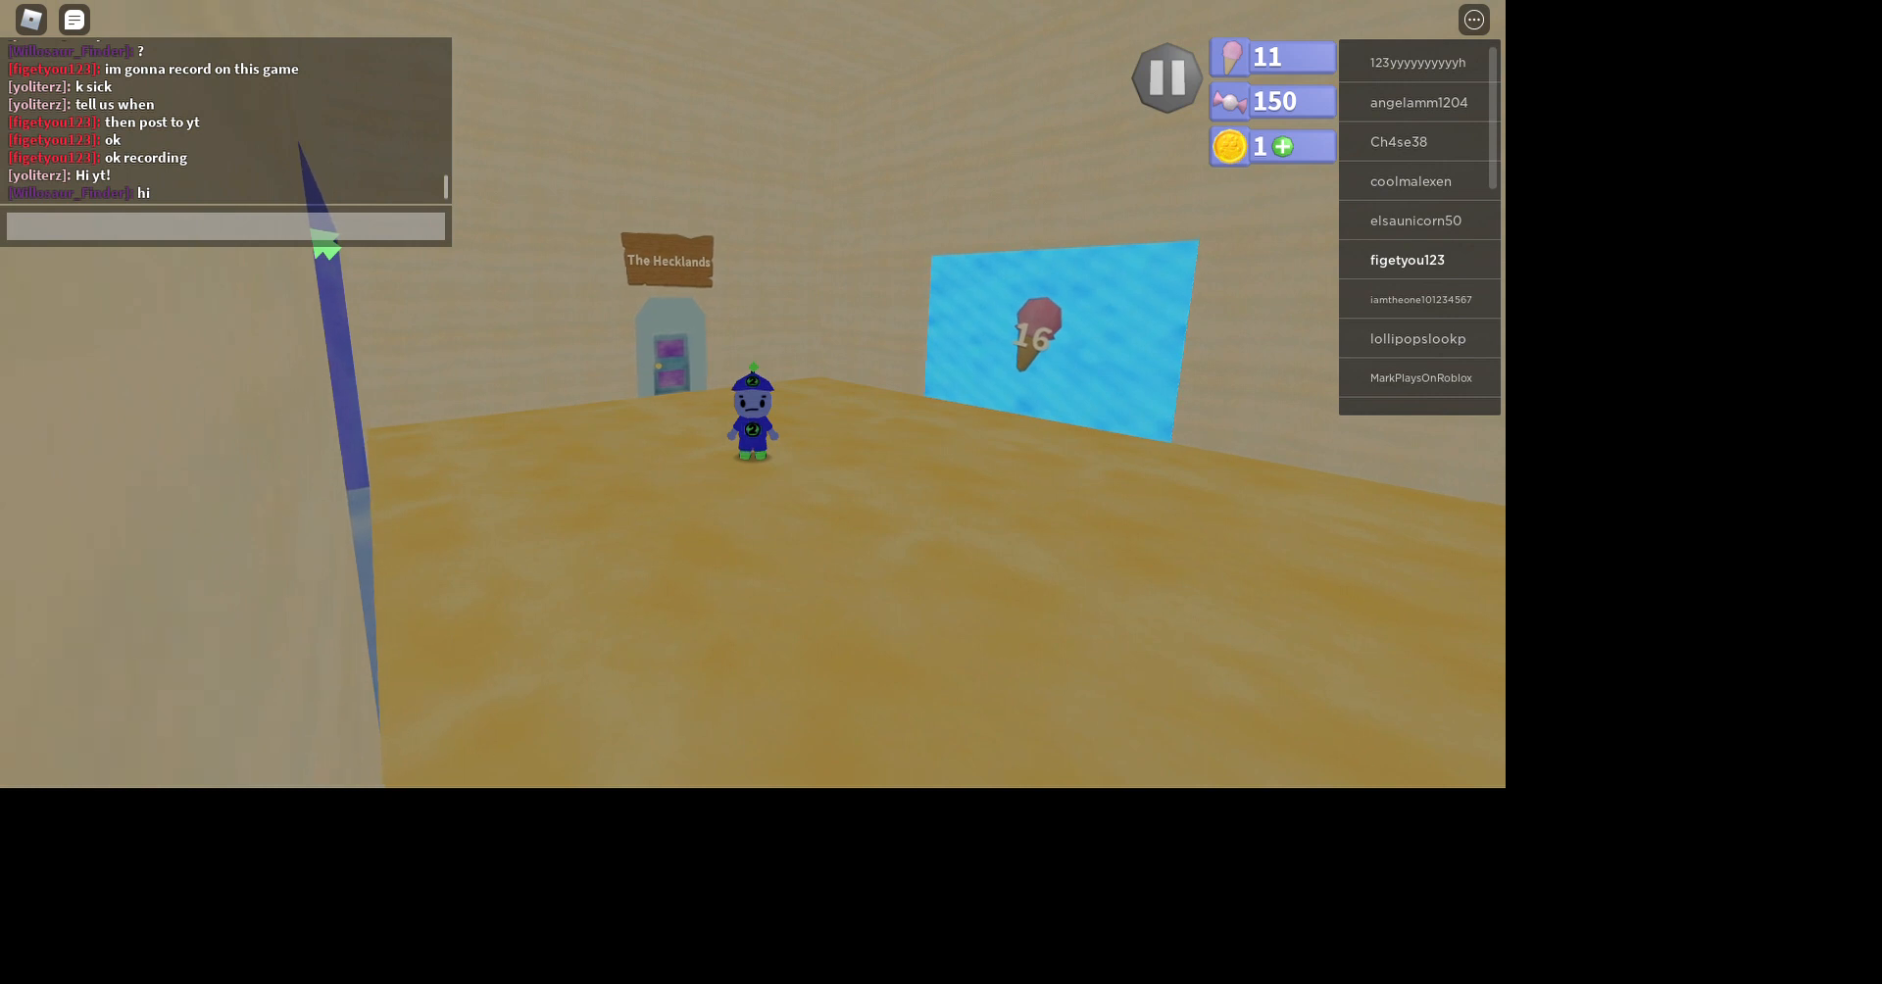
- Send 'im just talking to my fans now im going to do soem', fixing a typo
{"action": "type", "text": "im jus"}
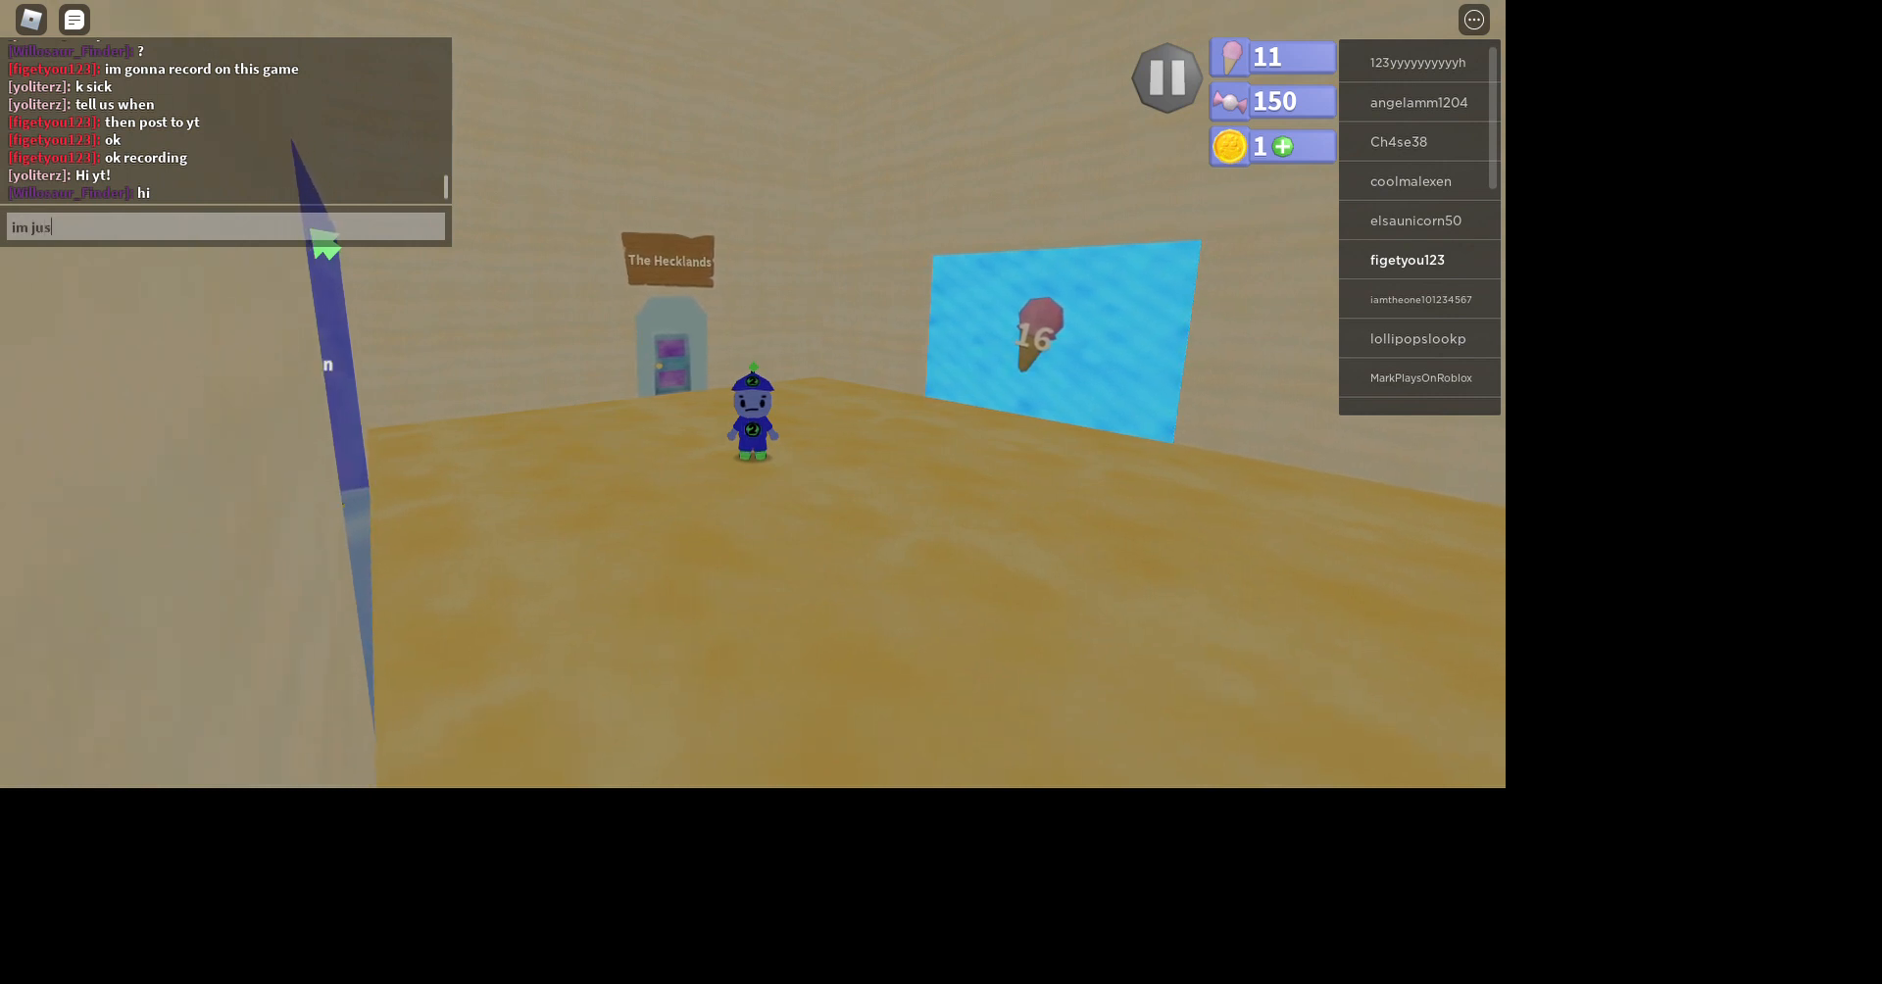
{"action": "type", "text": "t tak"}
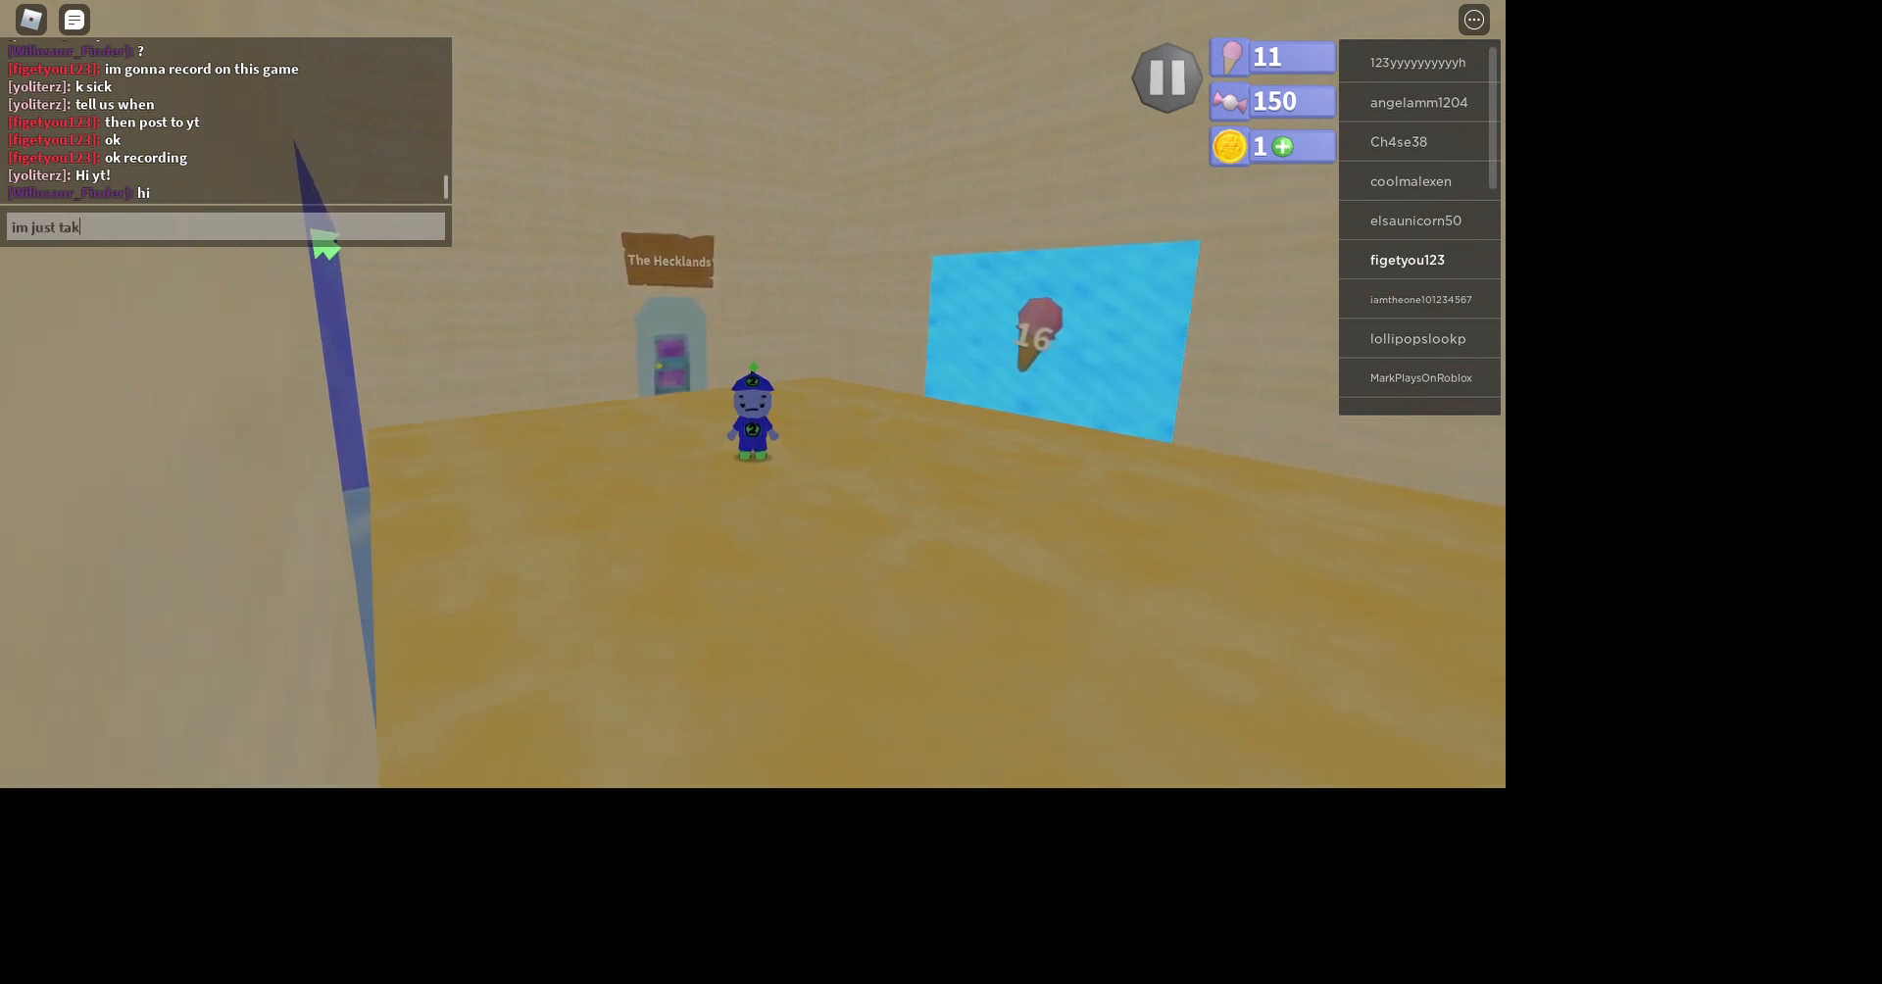
{"action": "type", "text": "jing to my"}
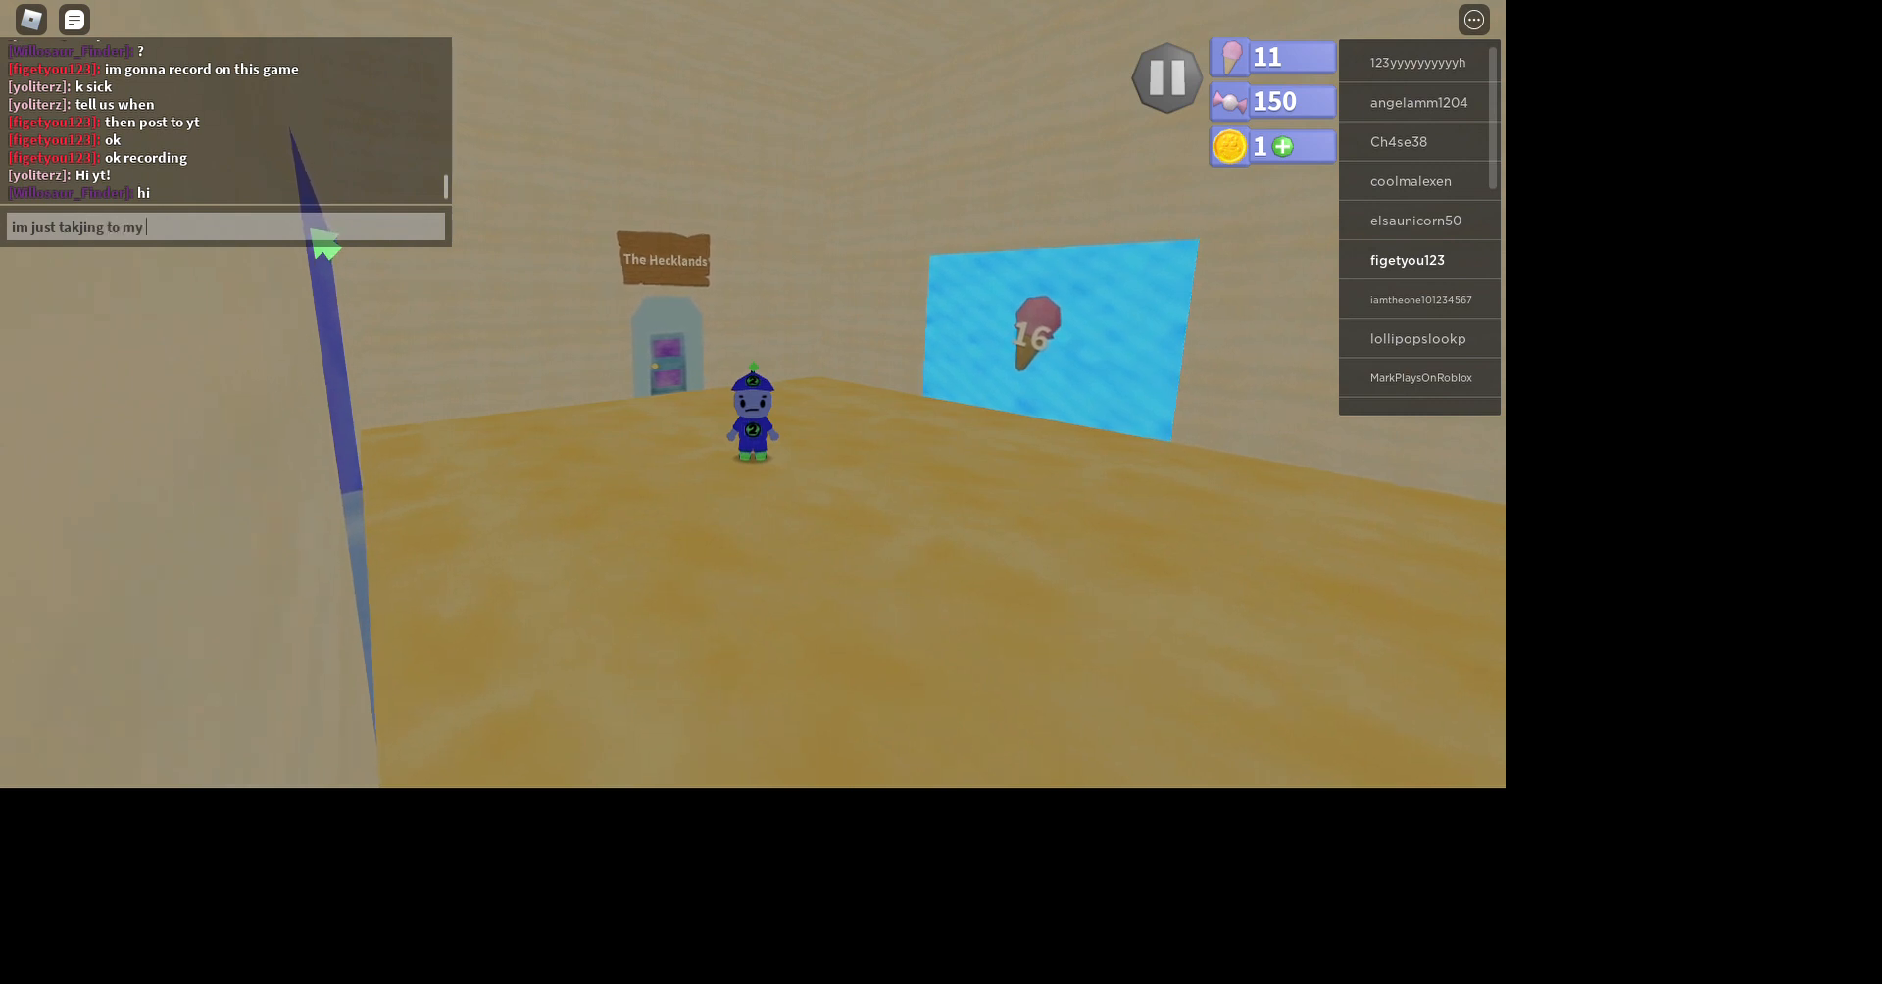
{"action": "type", "text": "fans"}
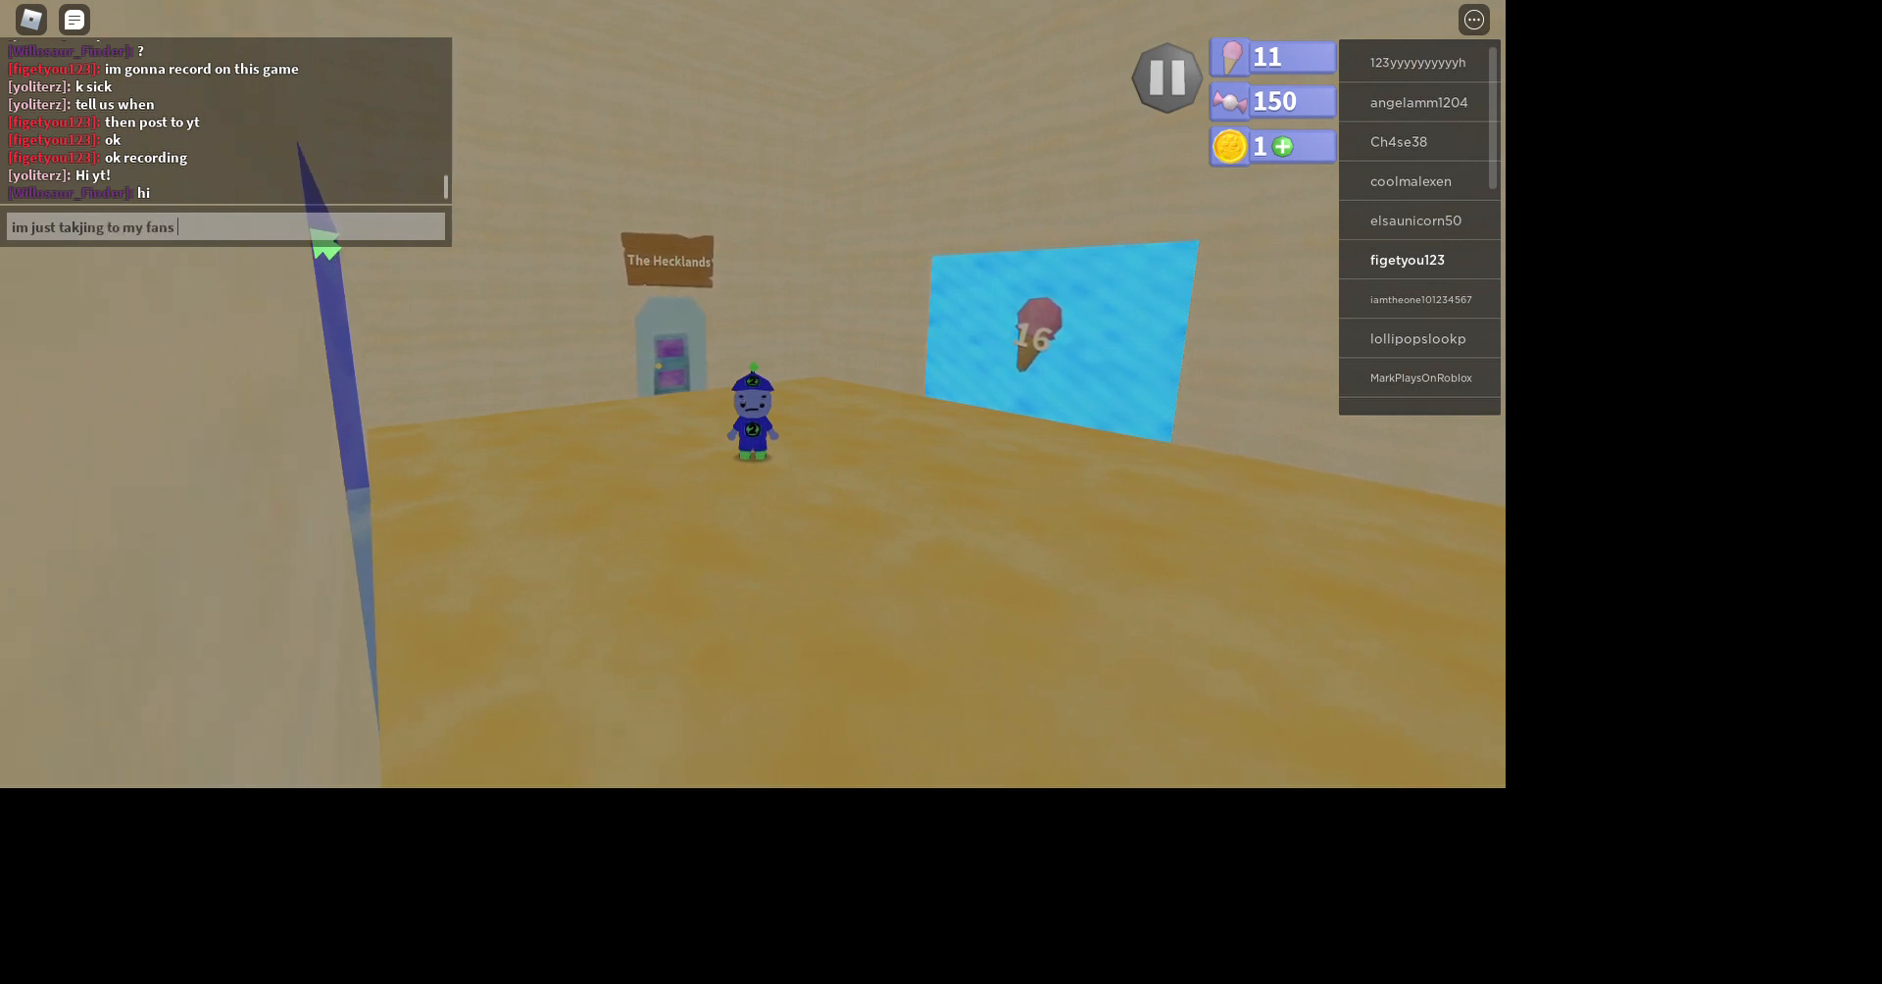
{"action": "type", "text": "know"}
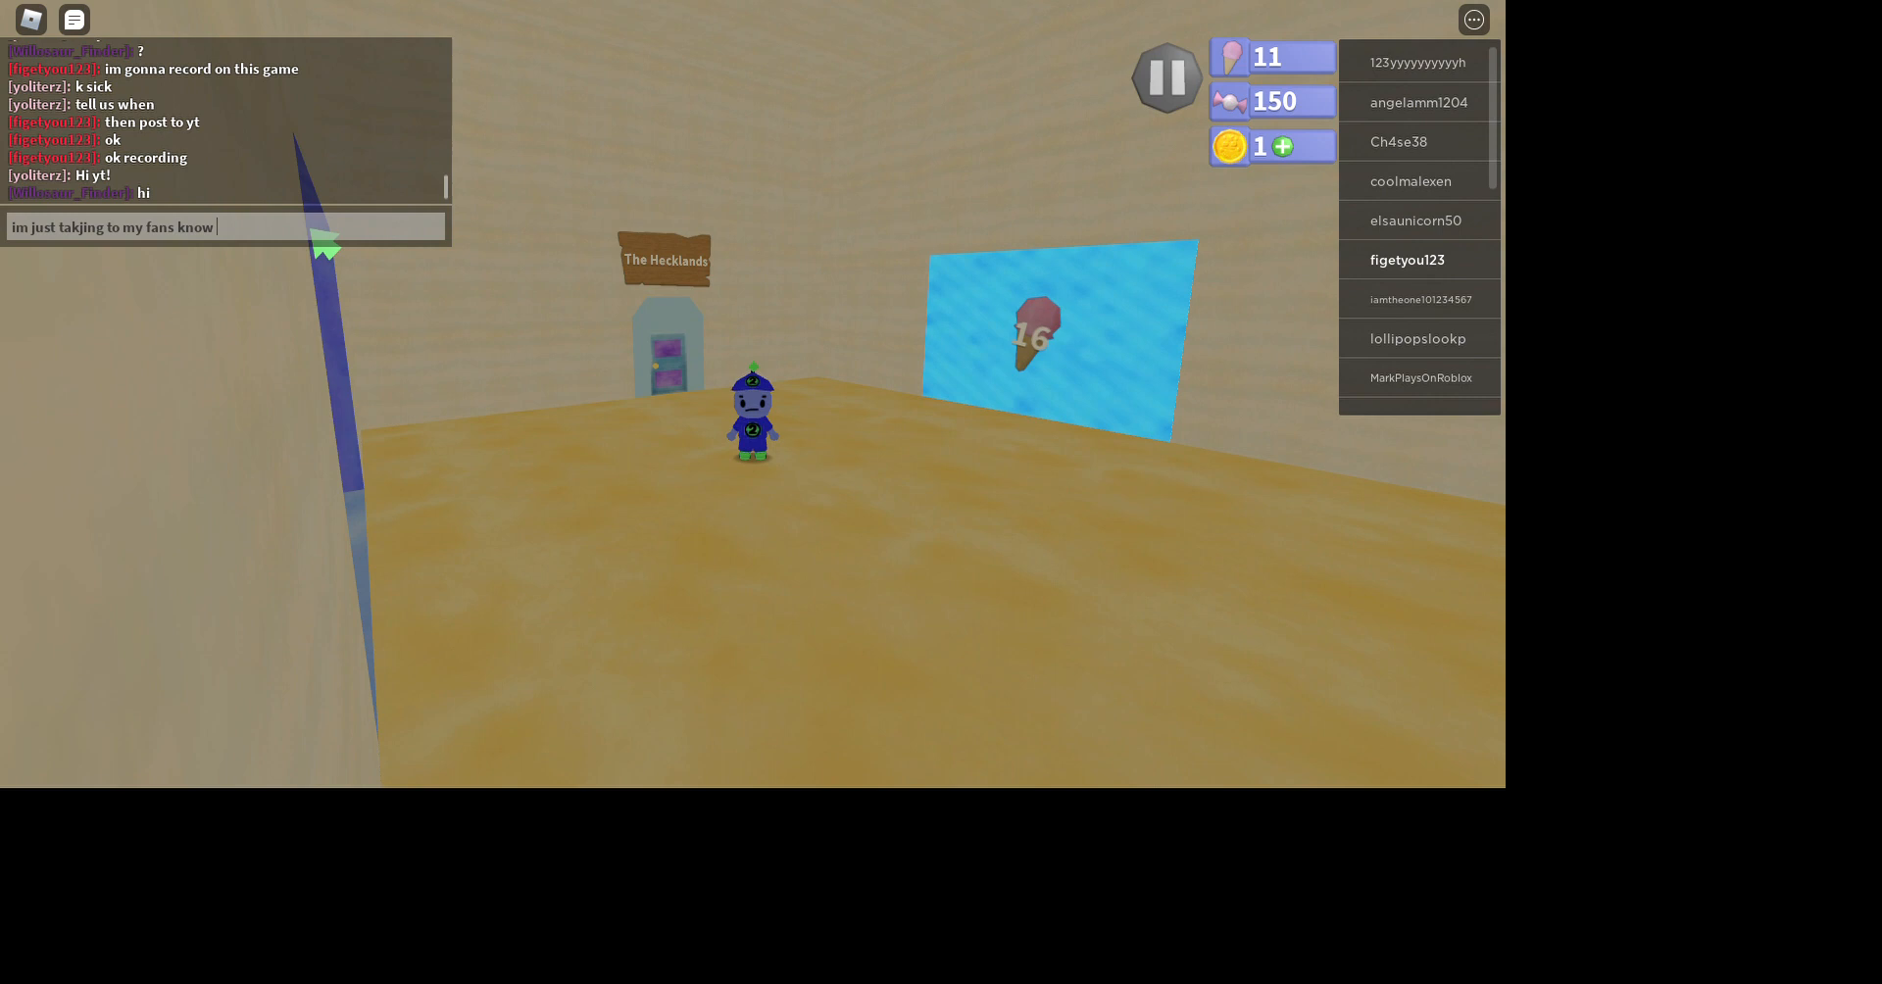
{"action": "key", "text": "BackSpace"}
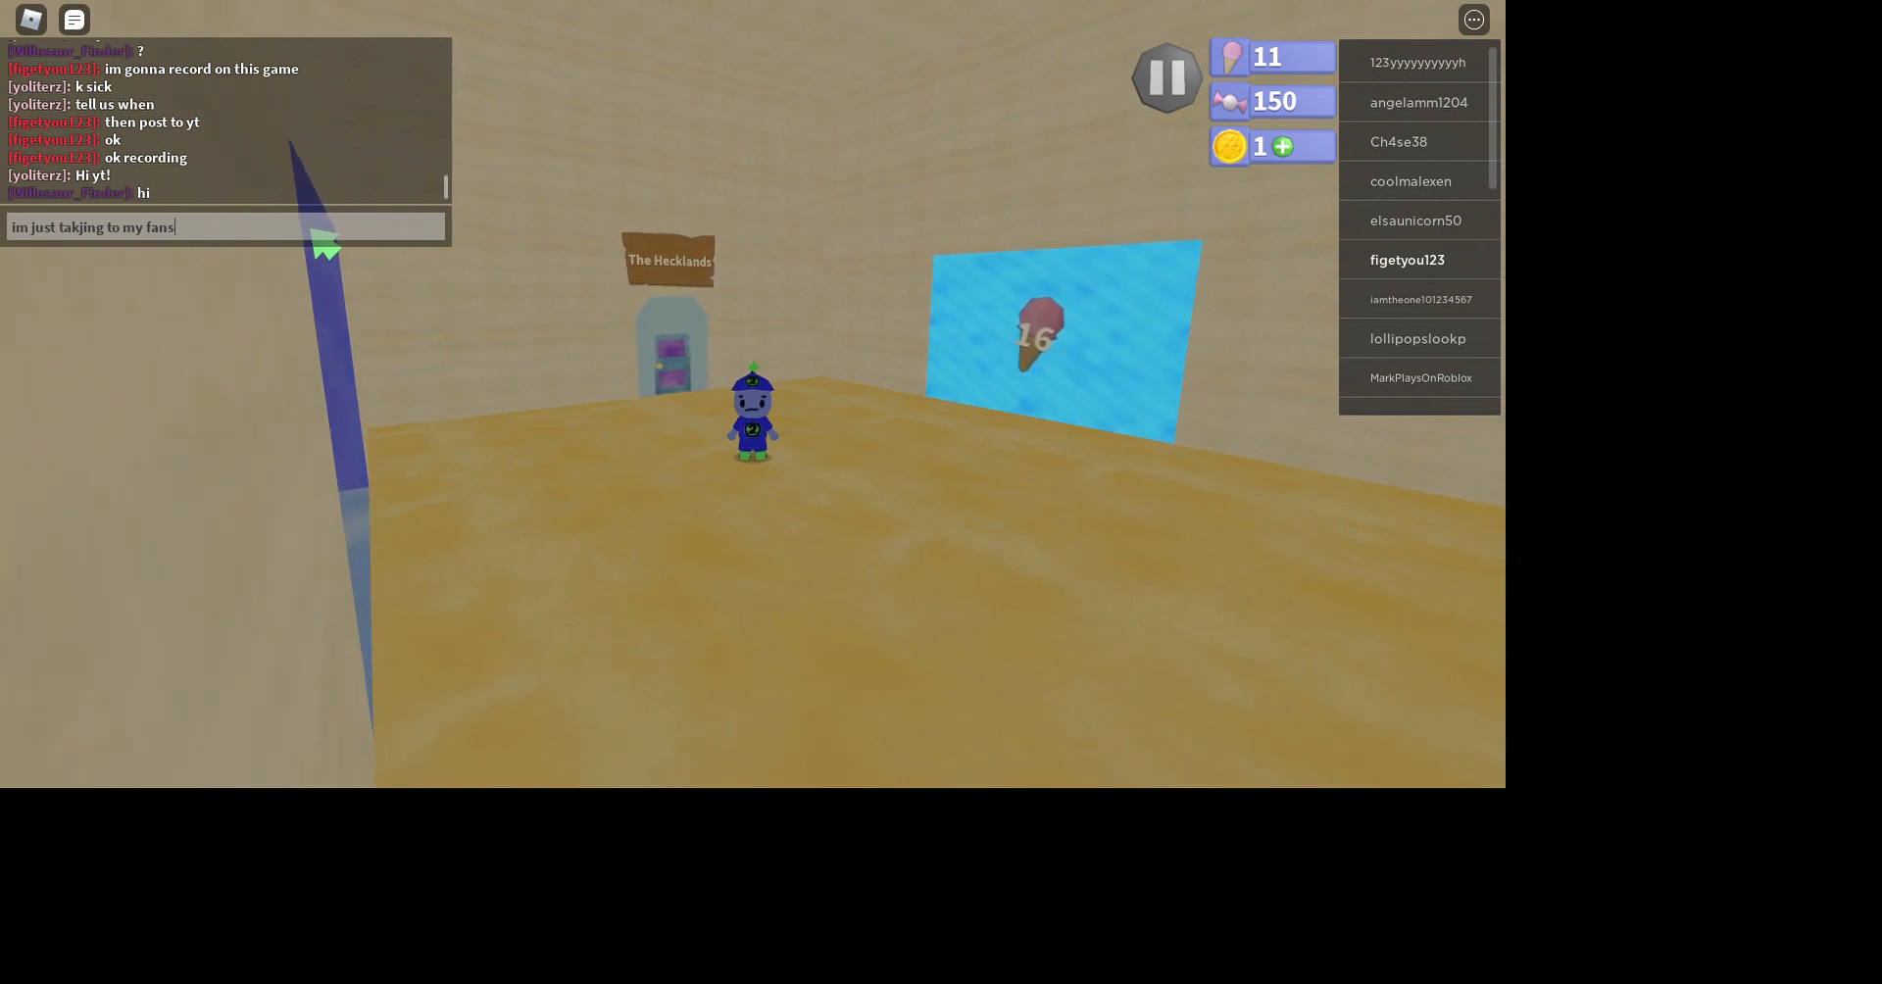
{"action": "type", "text": "now"}
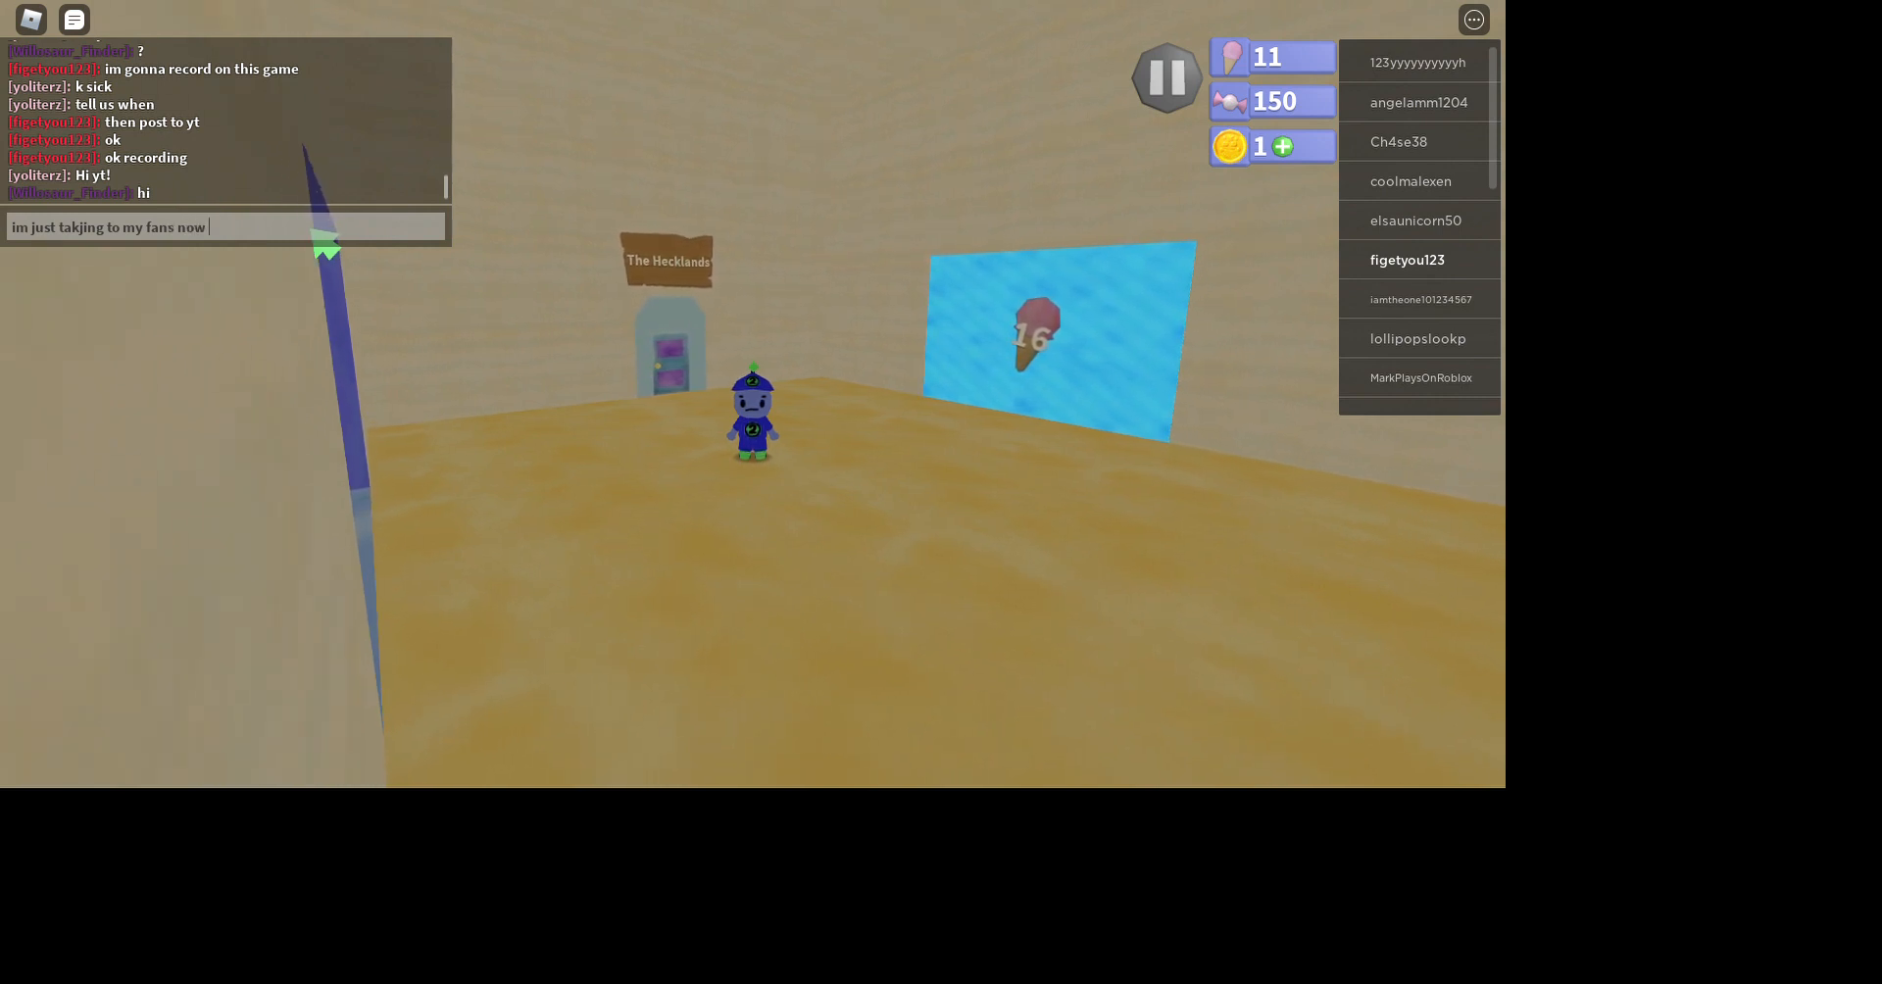
{"action": "type", "text": "im going t"}
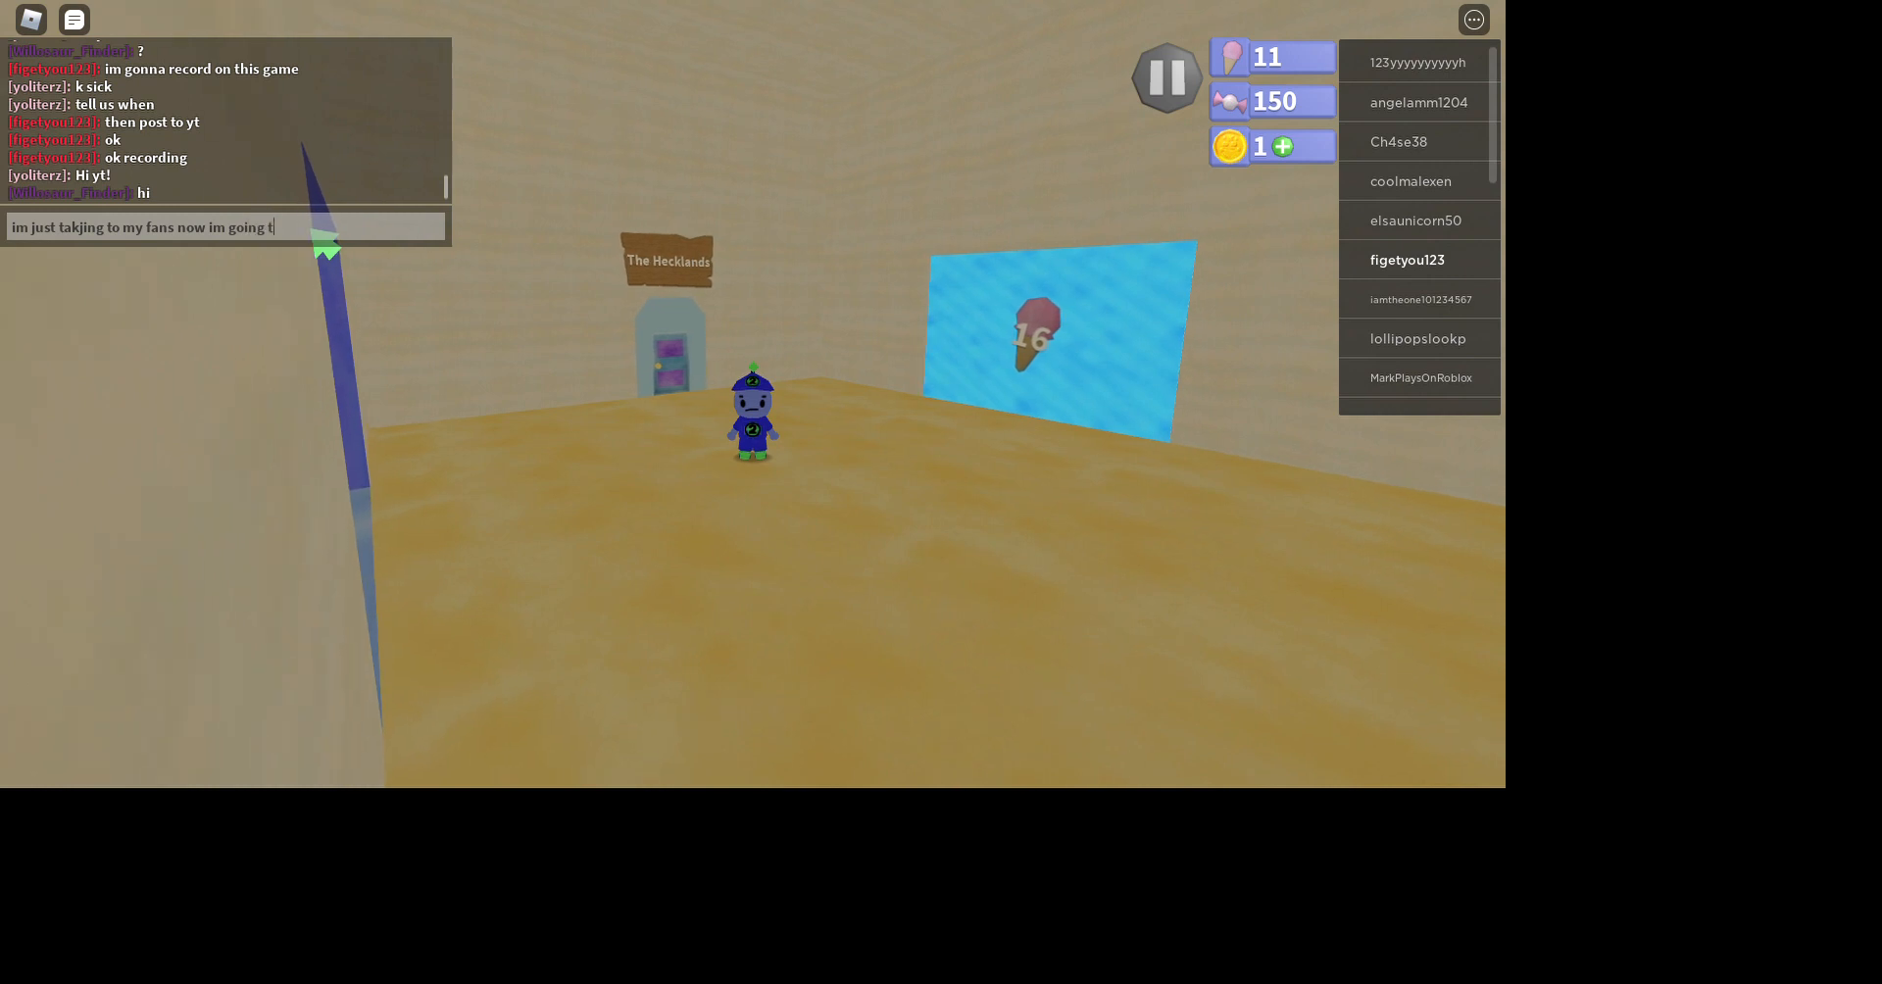
{"action": "type", "text": "to do soem"}
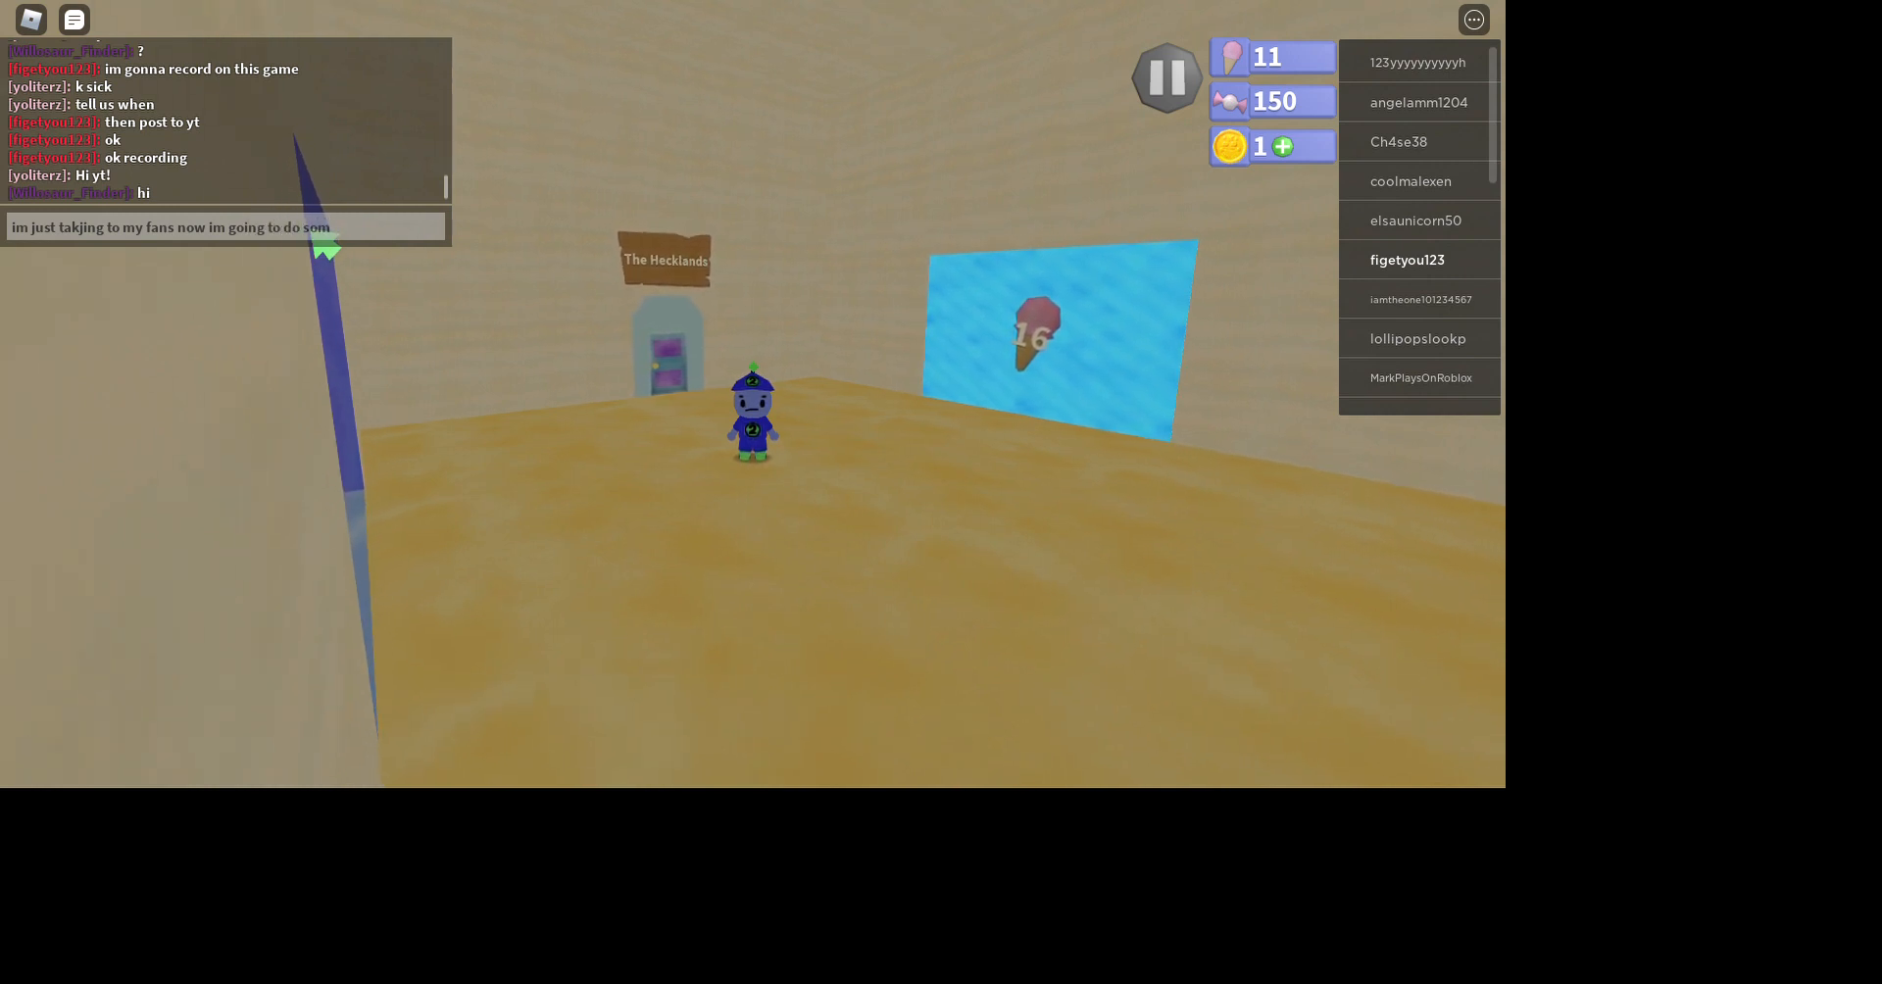
{"action": "key", "text": "Return"}
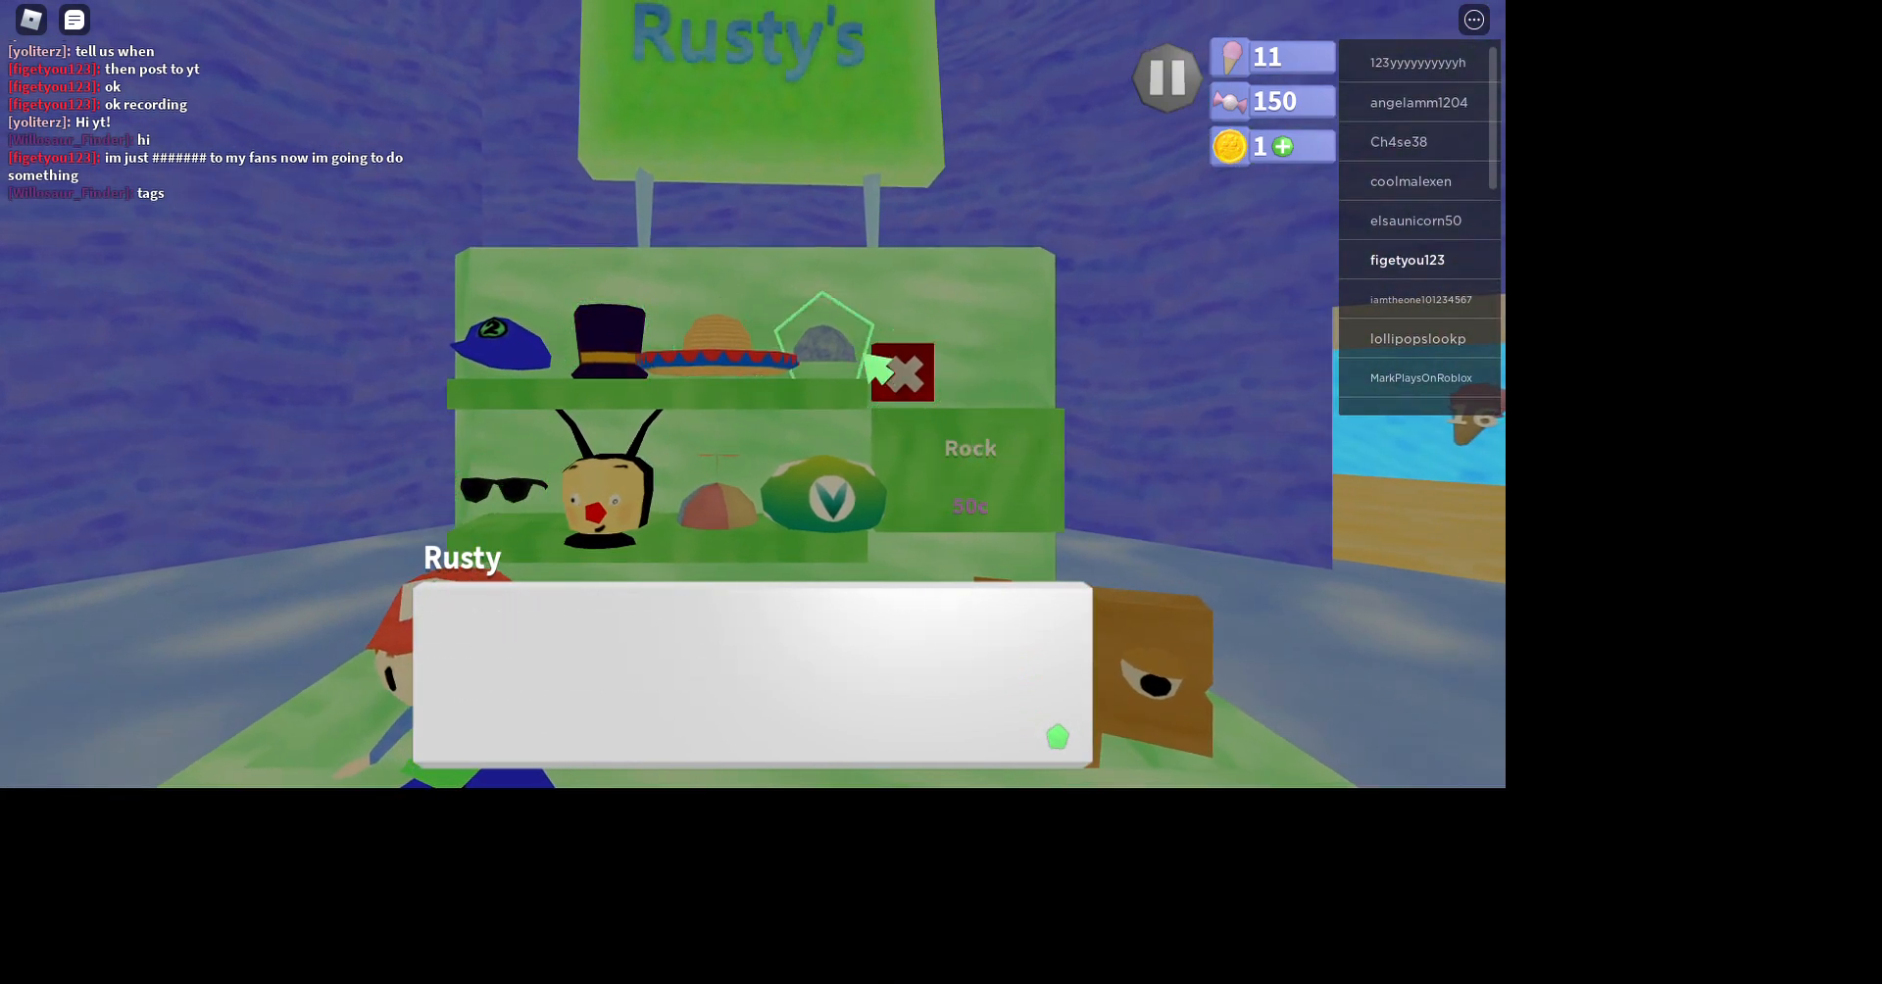
- Try buying the Sombrero, view Beebo's Cap, then exit Rusty's hat shop
{"action": "left_click", "coordinate": [720, 348]}
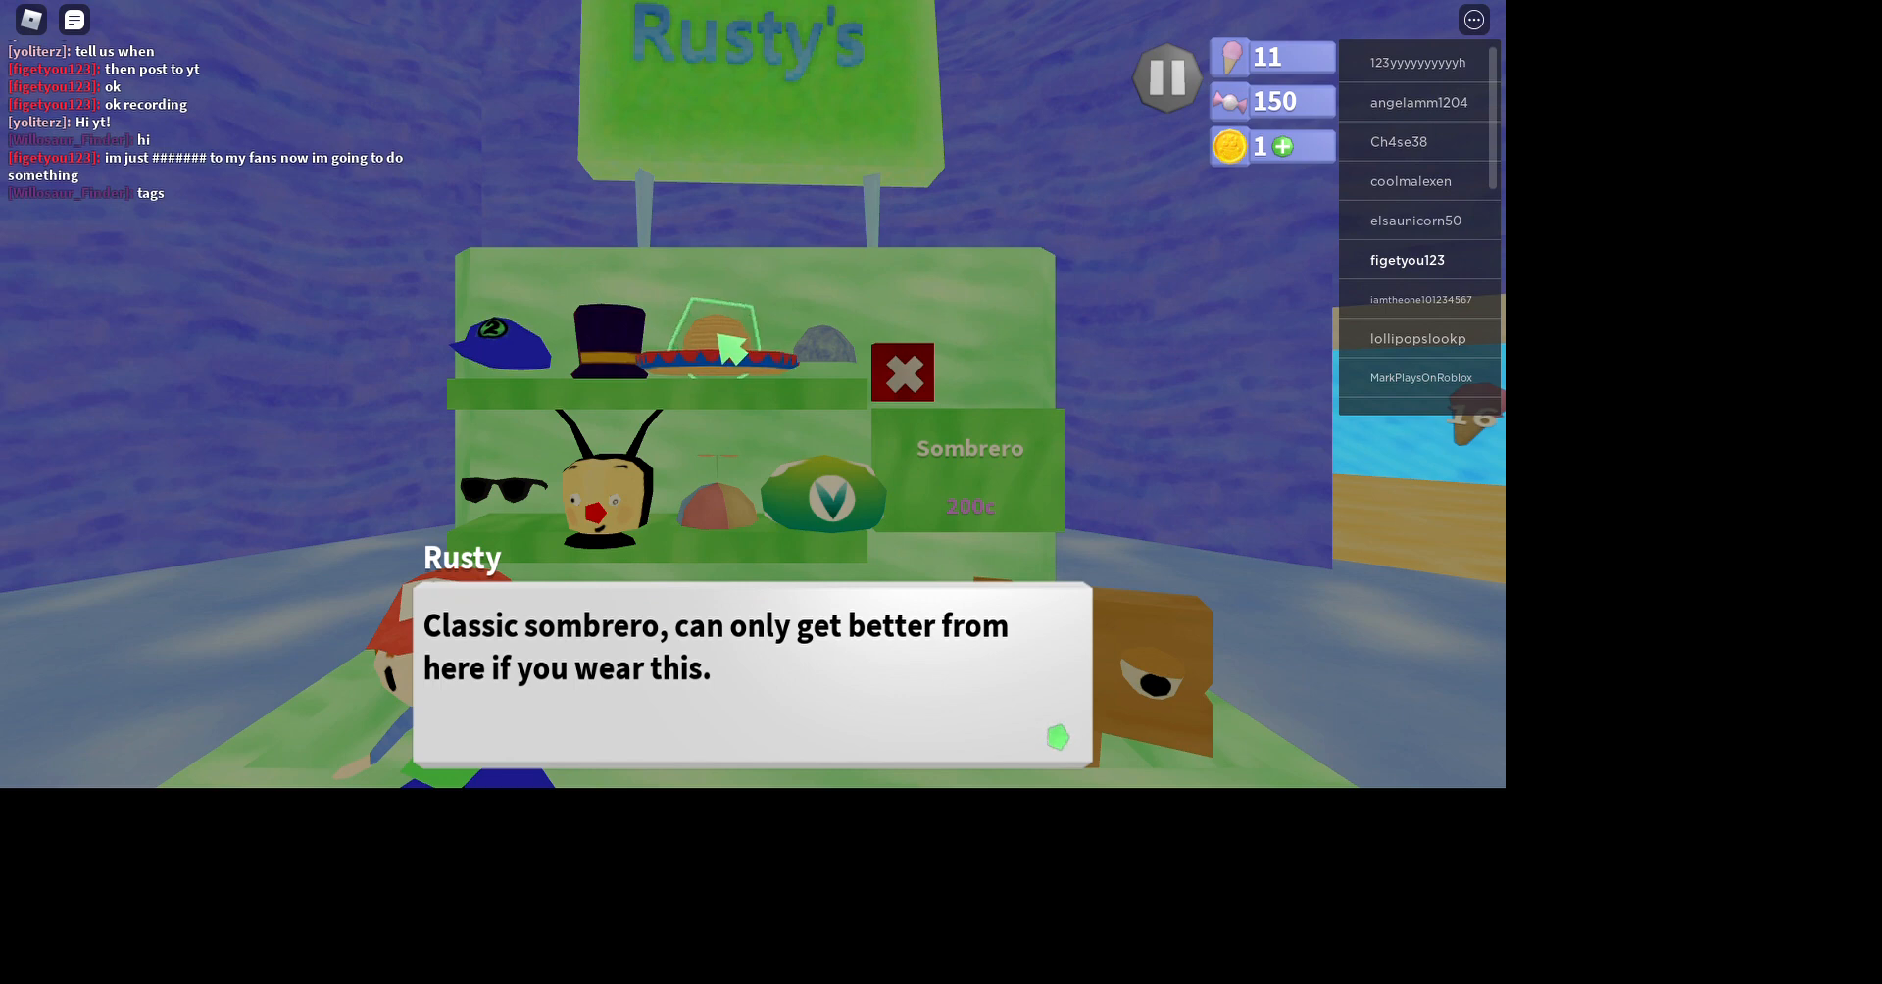
{"action": "left_click", "coordinate": [738, 354]}
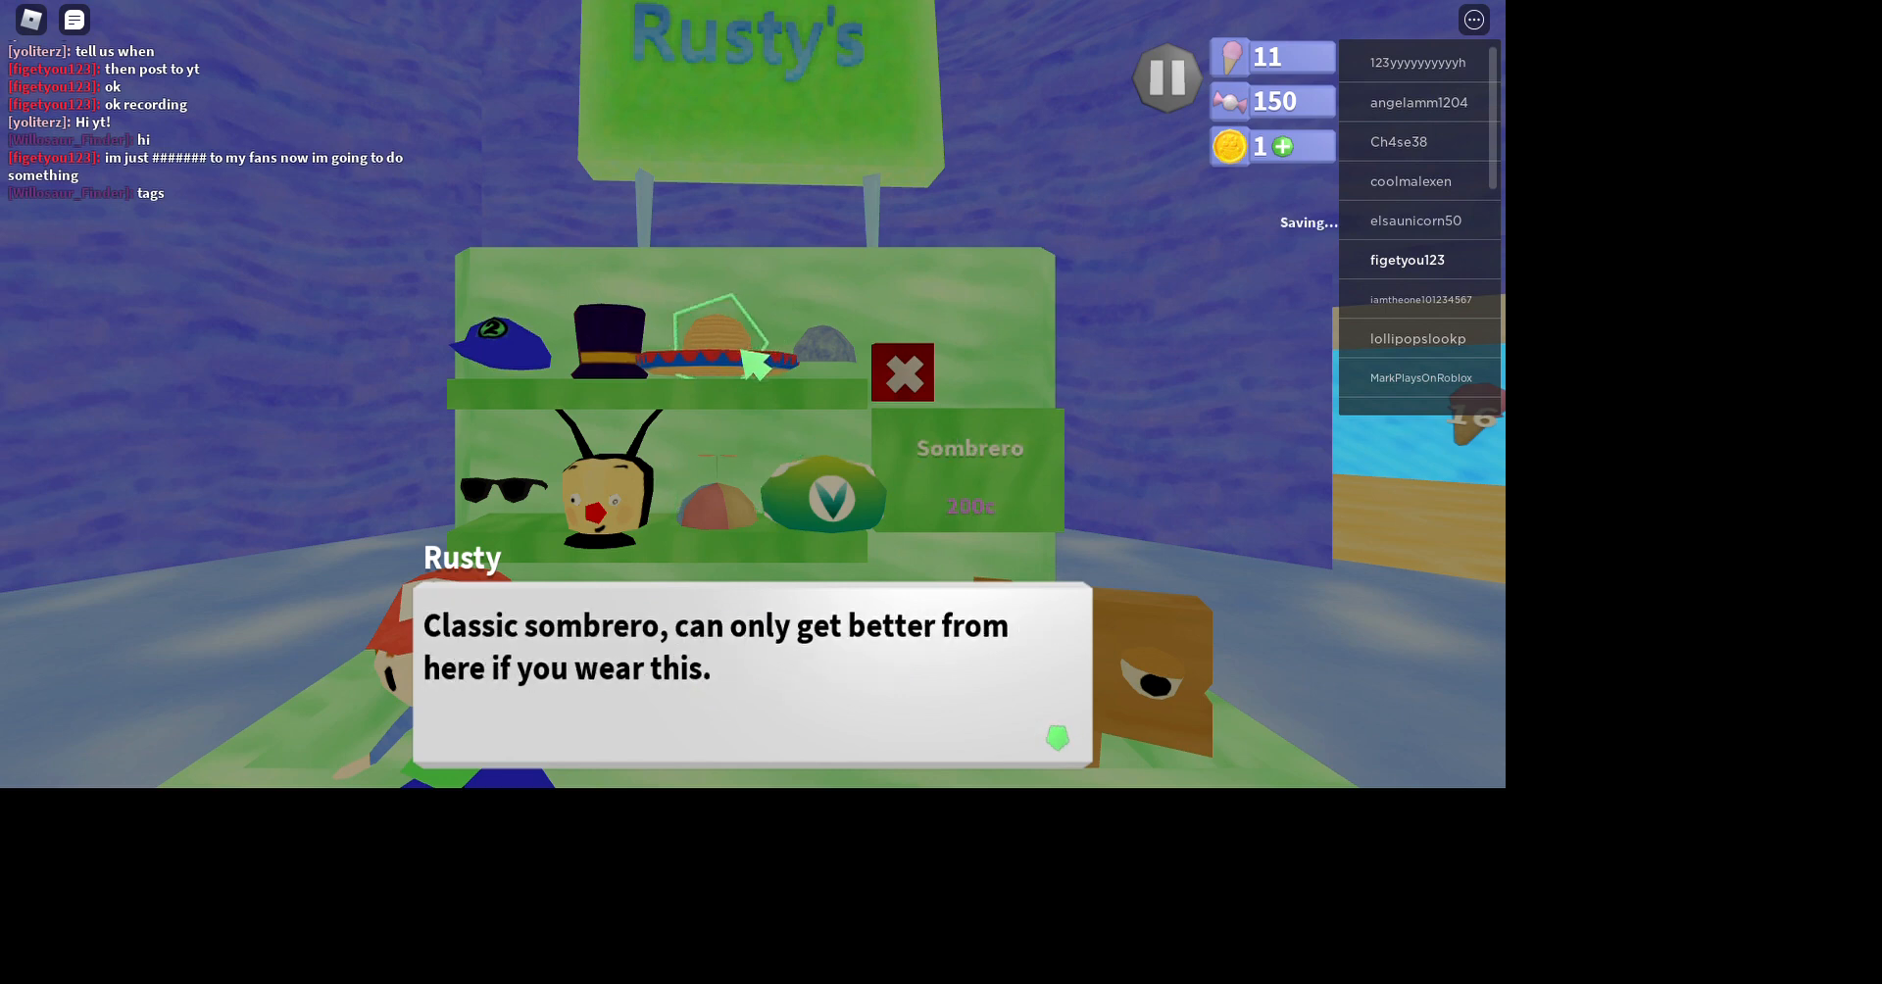
{"action": "left_click", "coordinate": [714, 348]}
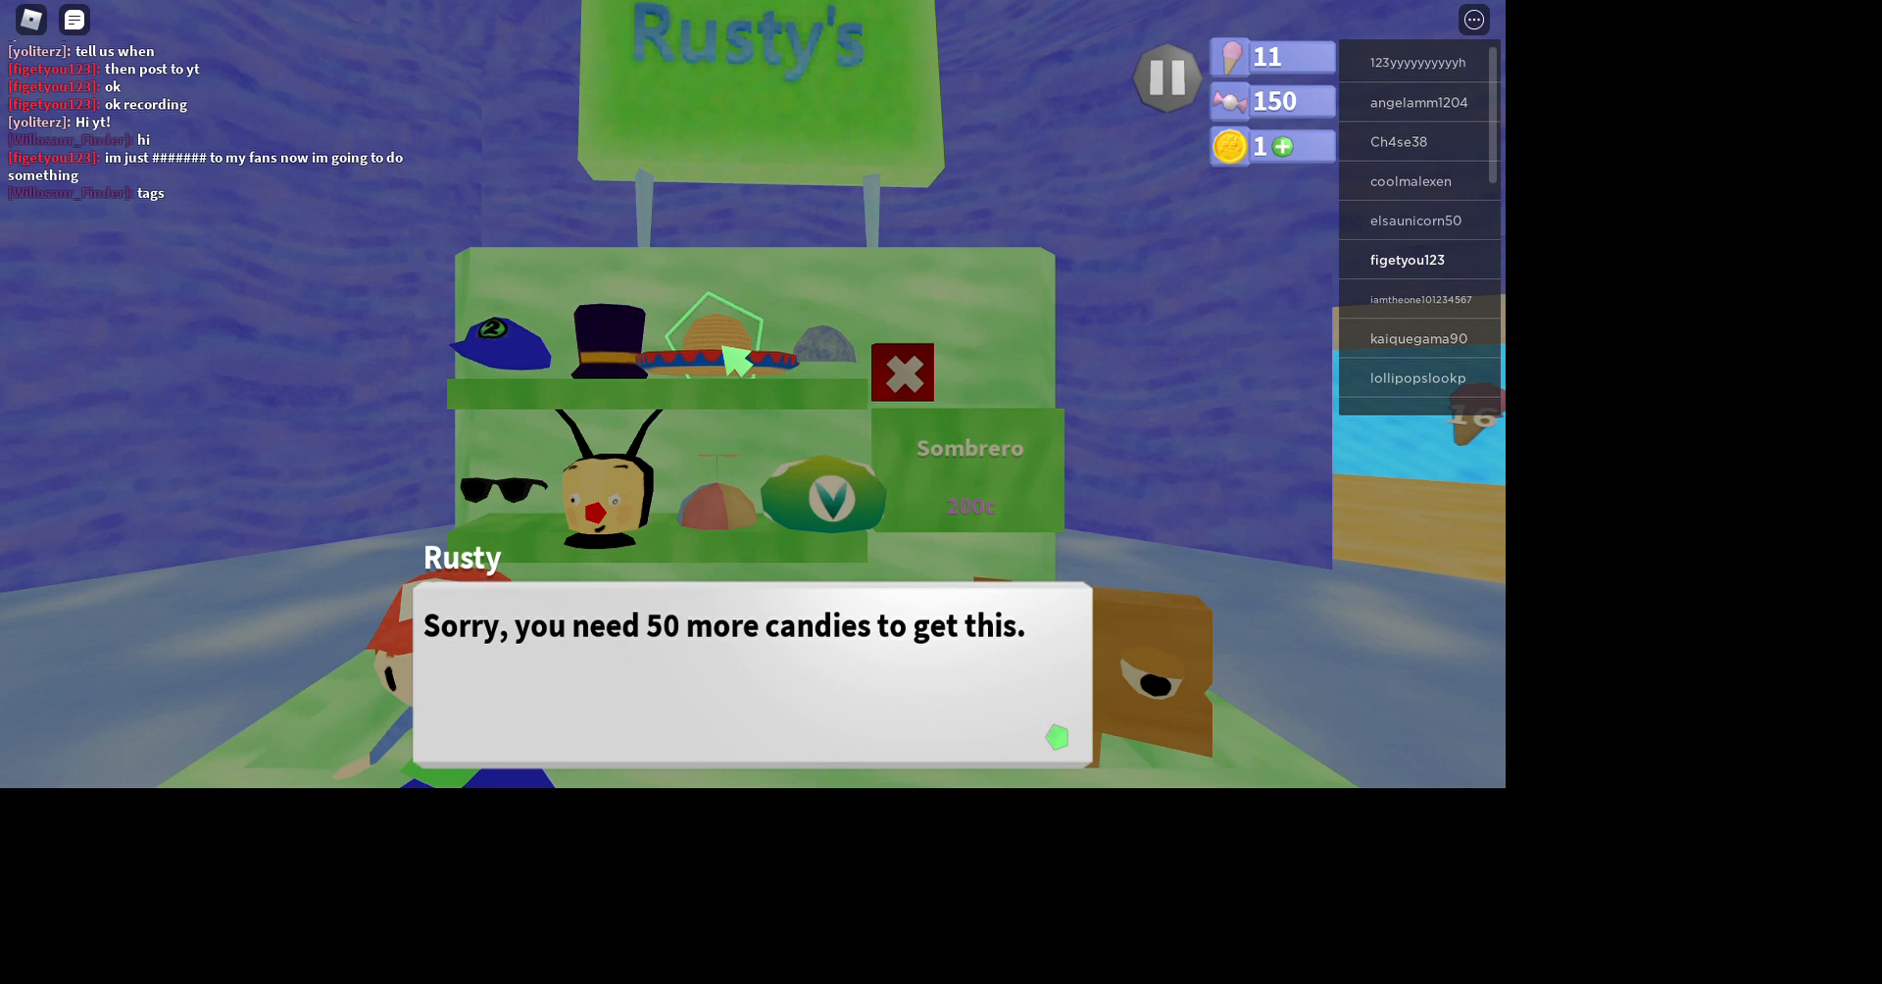
{"action": "left_click", "coordinate": [498, 342]}
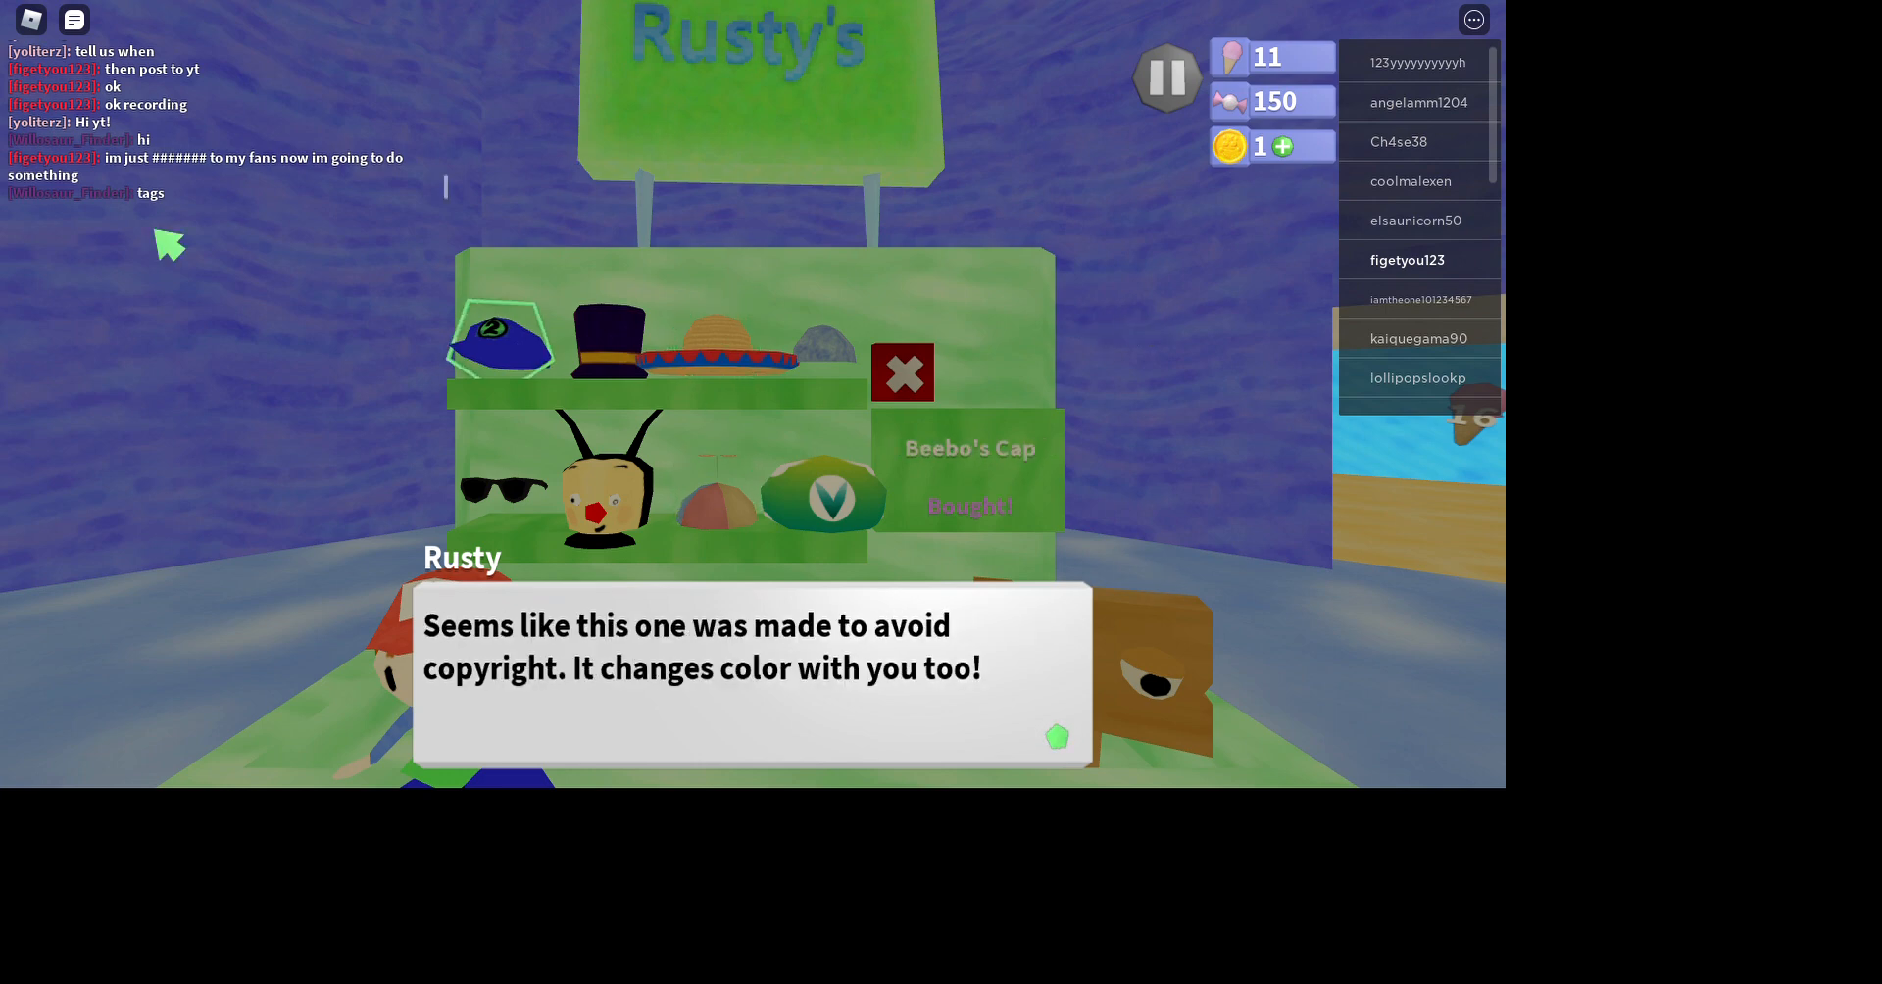
{"action": "left_click", "coordinate": [903, 373]}
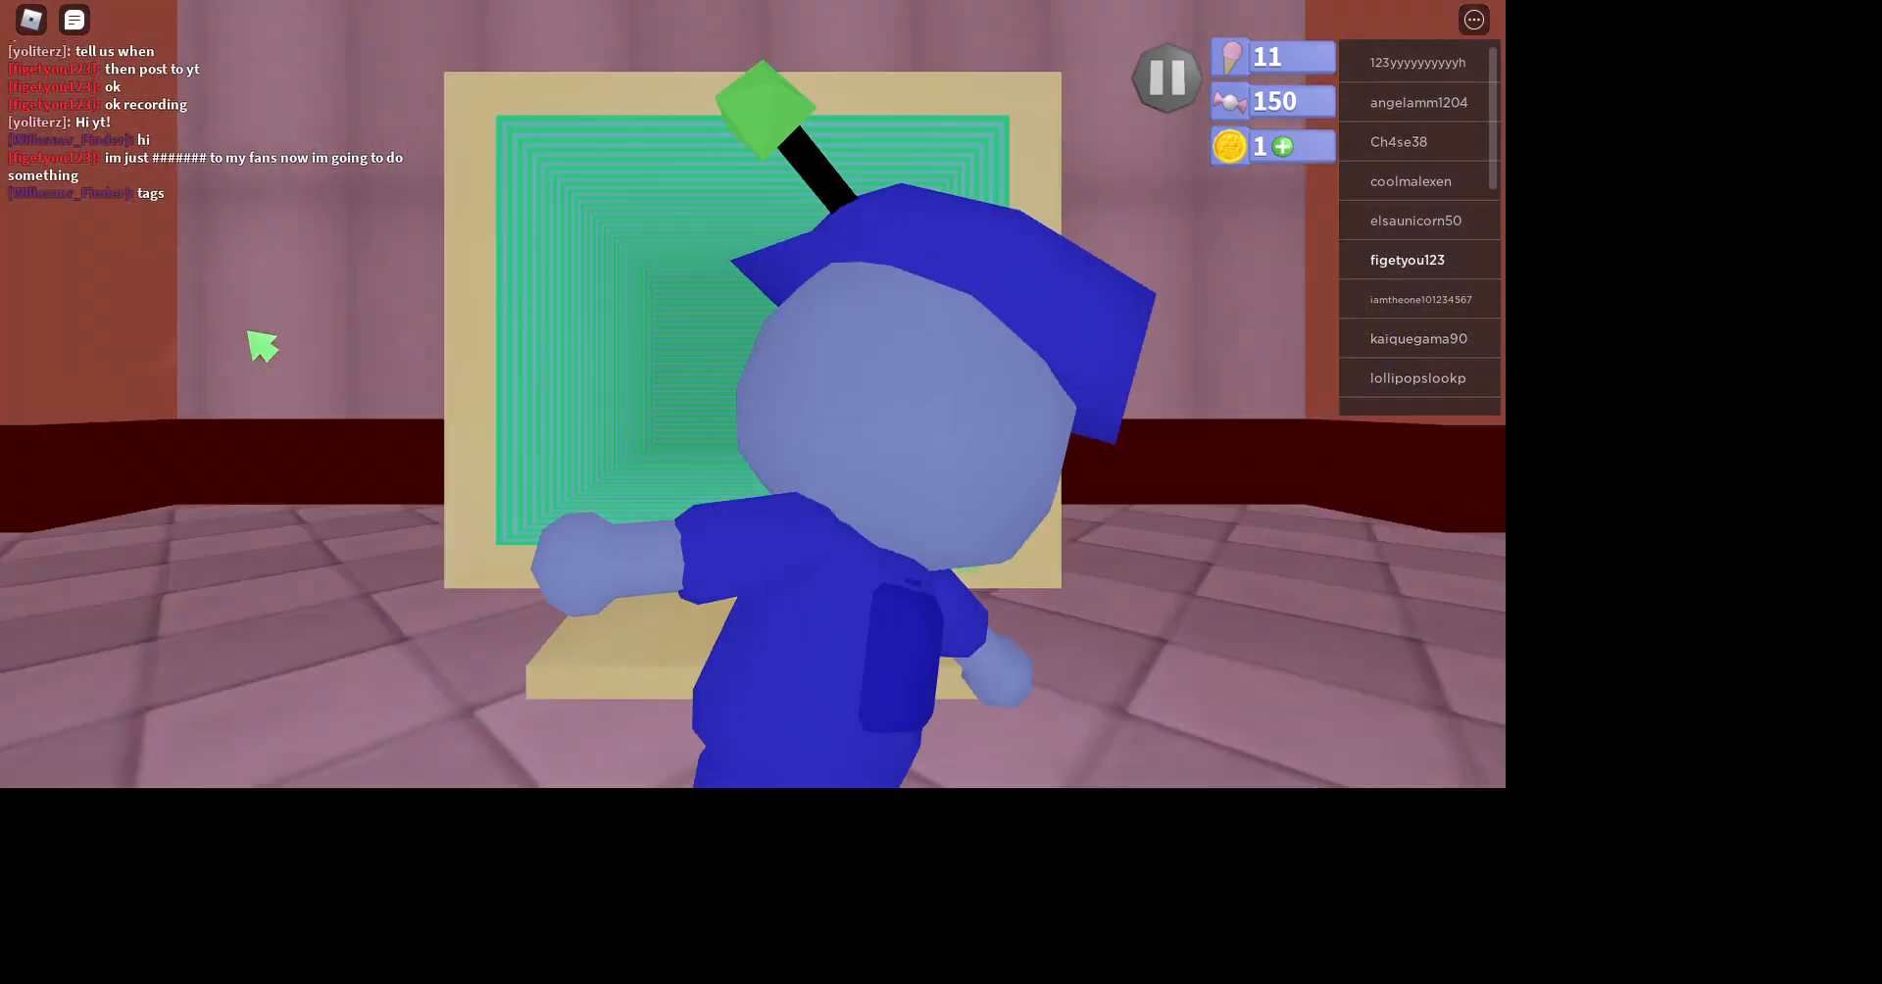
{"action": "left_click", "coordinate": [1165, 76]}
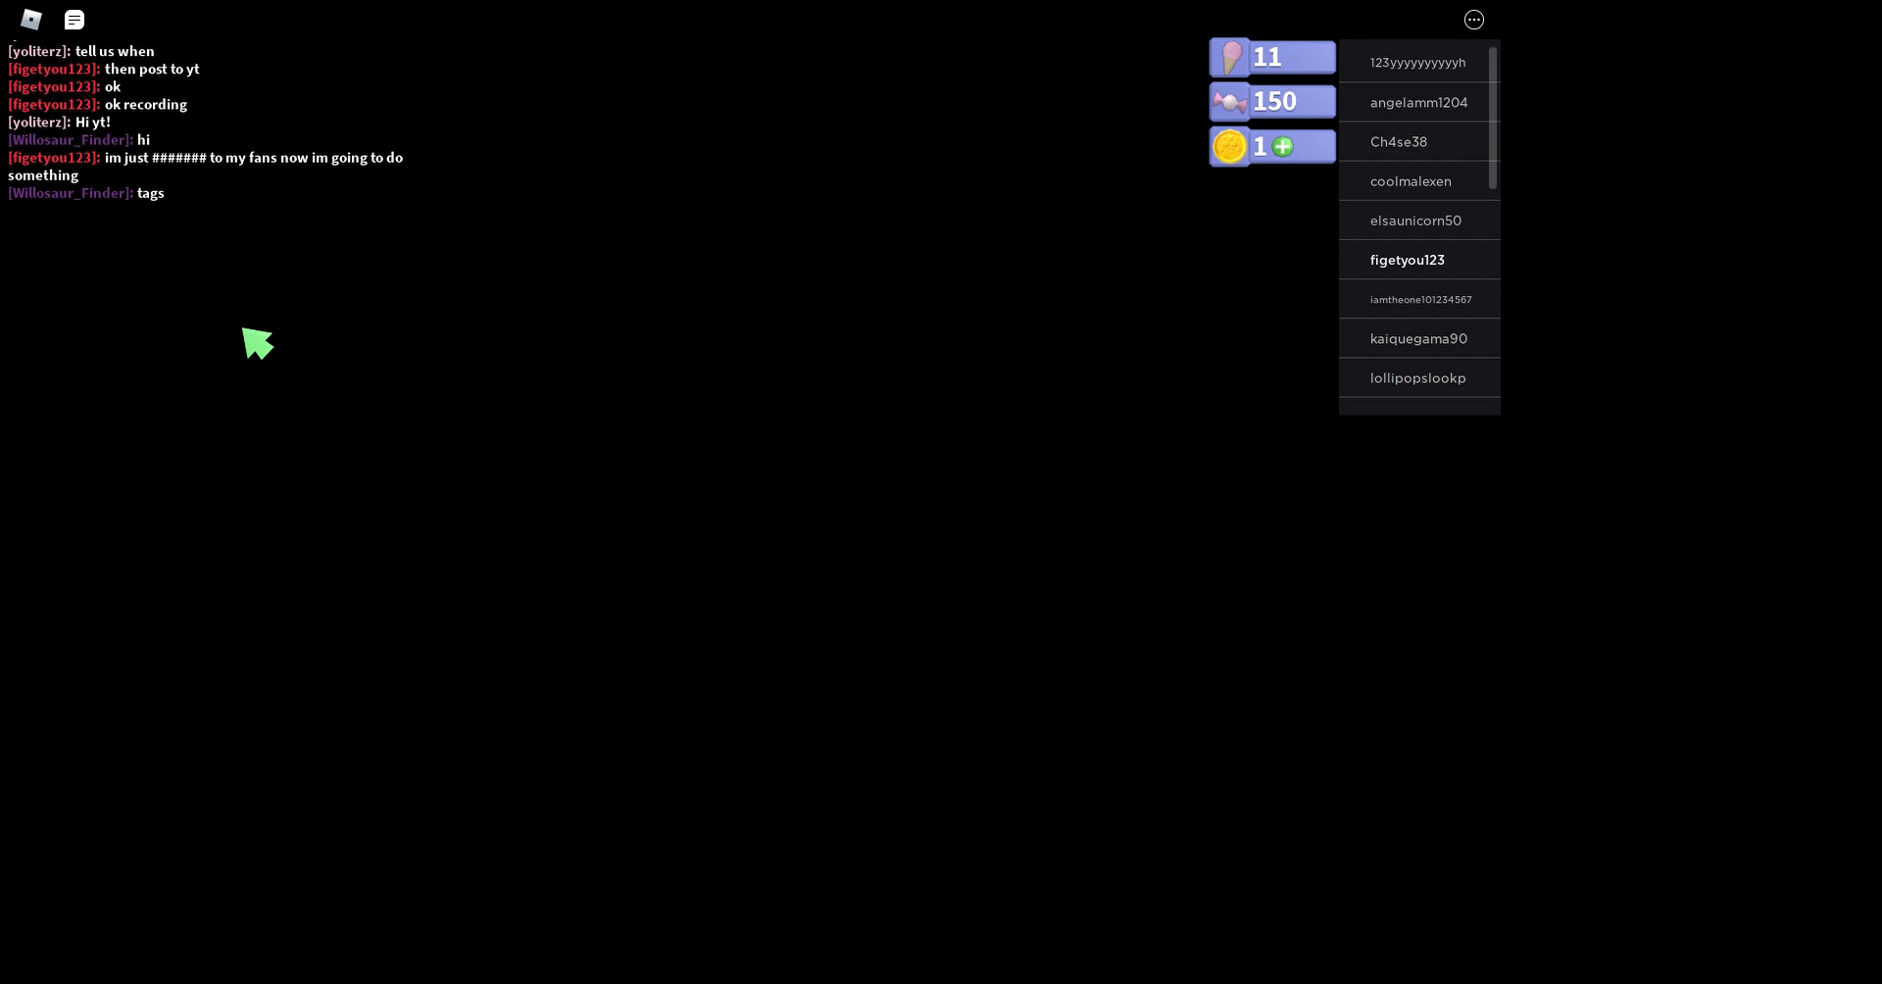